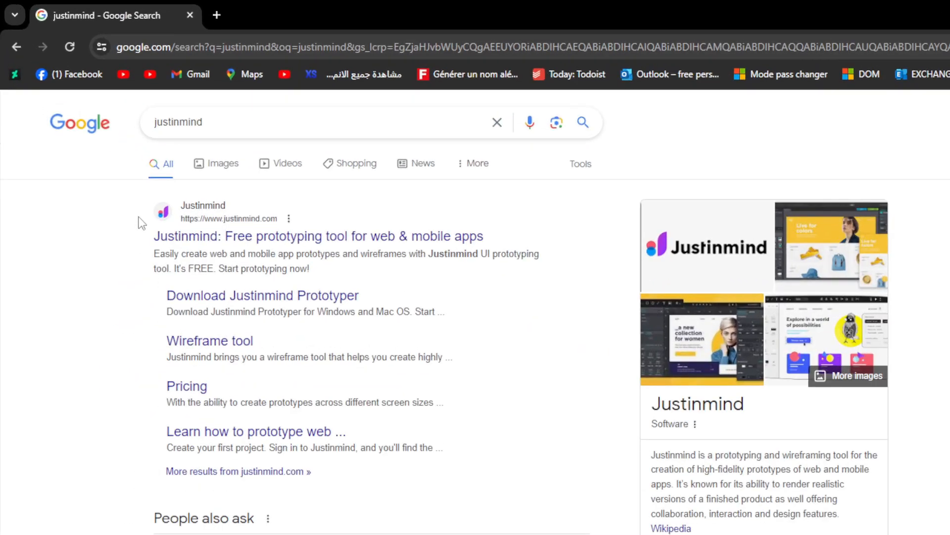
# Step: From the Justinmind site, request the free Windows download and reach the thank-you page
pyautogui.click(316, 236)
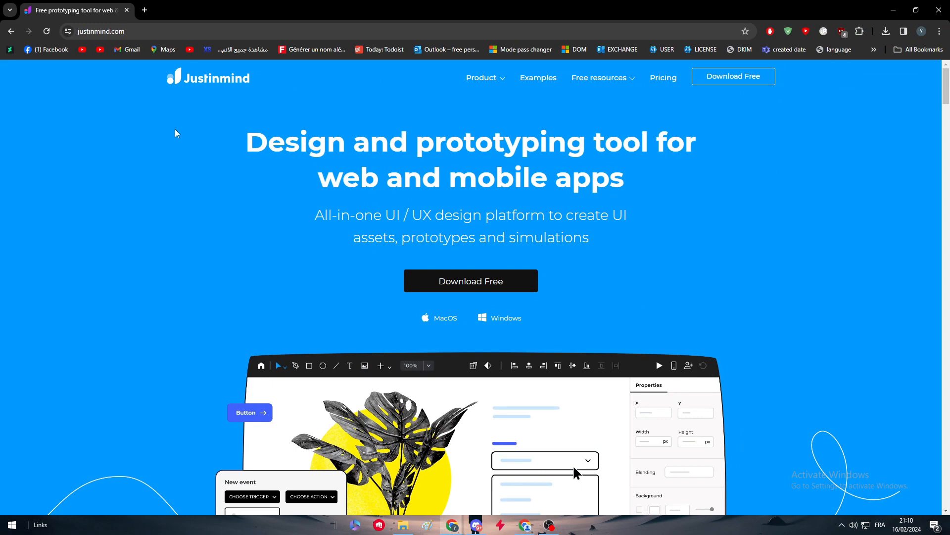
pyautogui.scroll(-3)
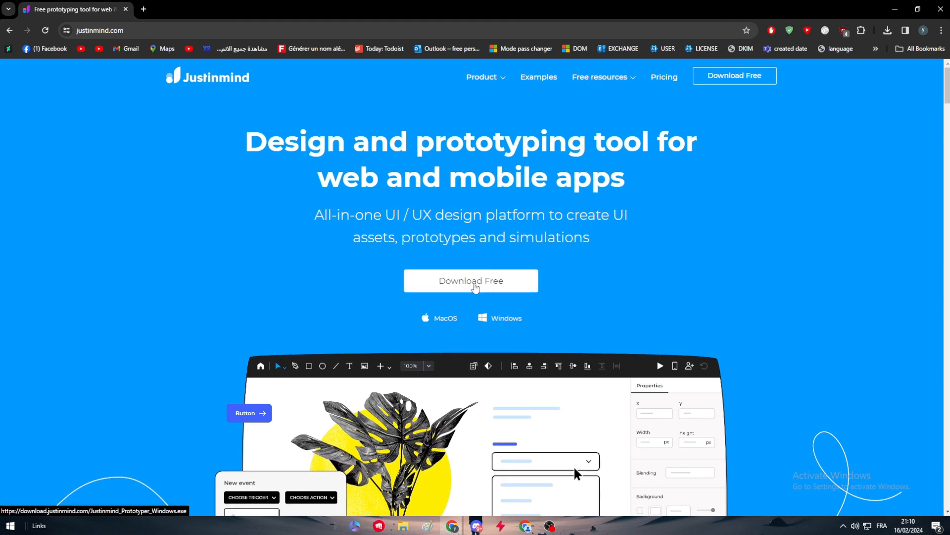
pyautogui.scroll(-3)
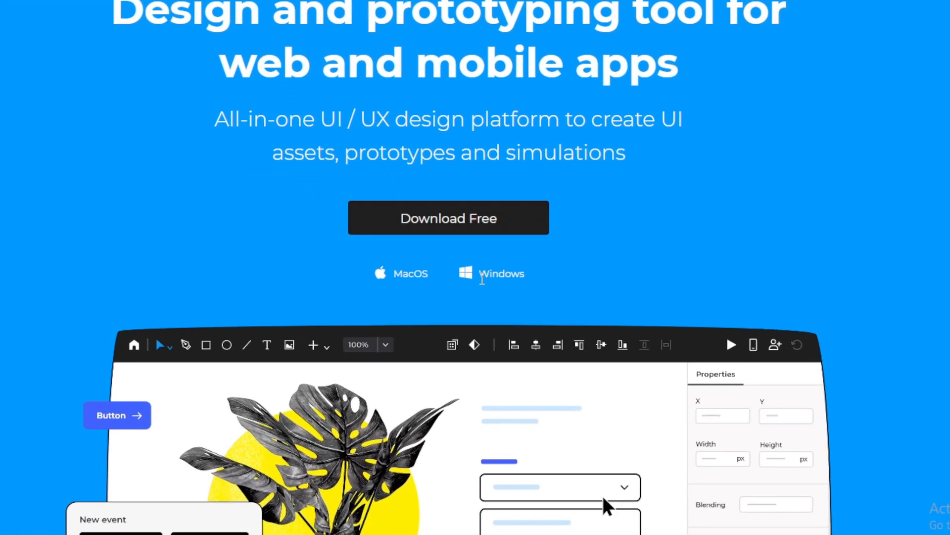
pyautogui.click(502, 273)
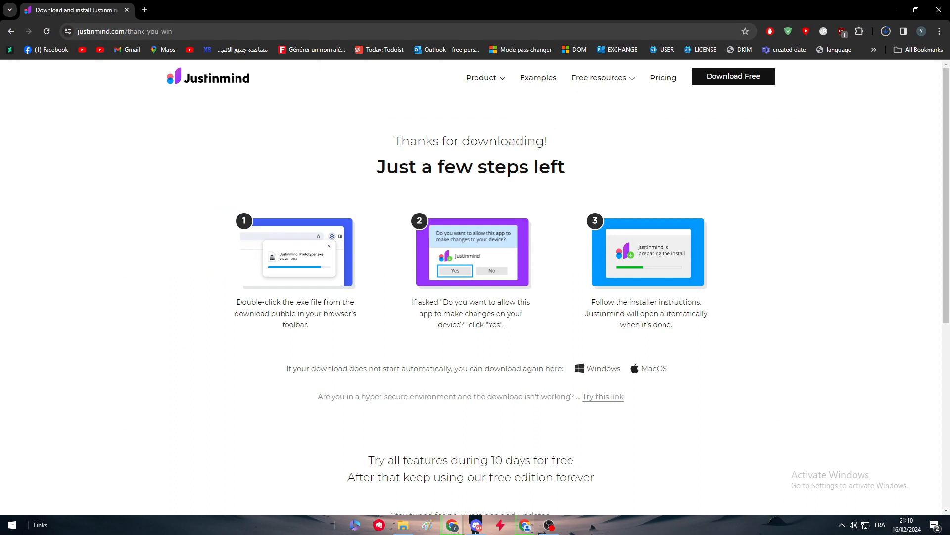
pyautogui.scroll(-3)
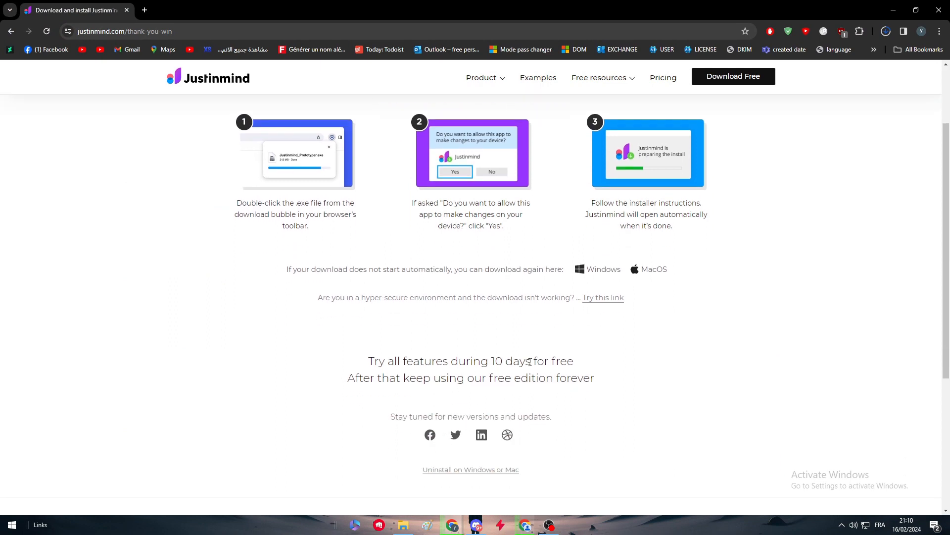
pyautogui.click(885, 31)
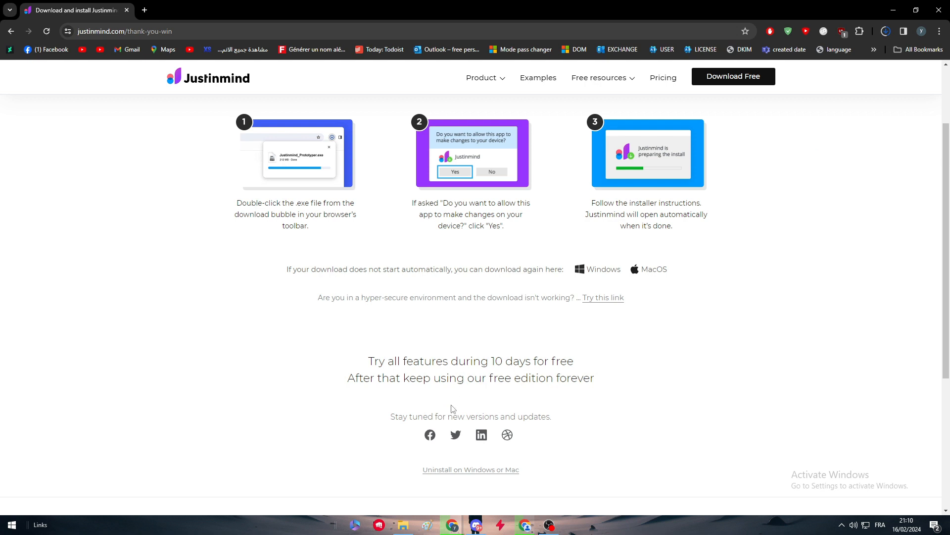
pyautogui.scroll(3)
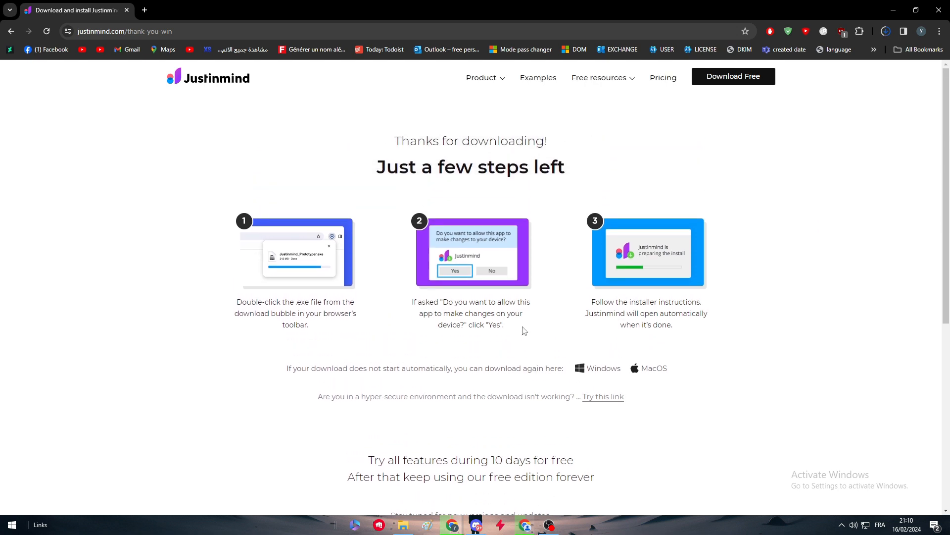
pyautogui.moveTo(468, 366)
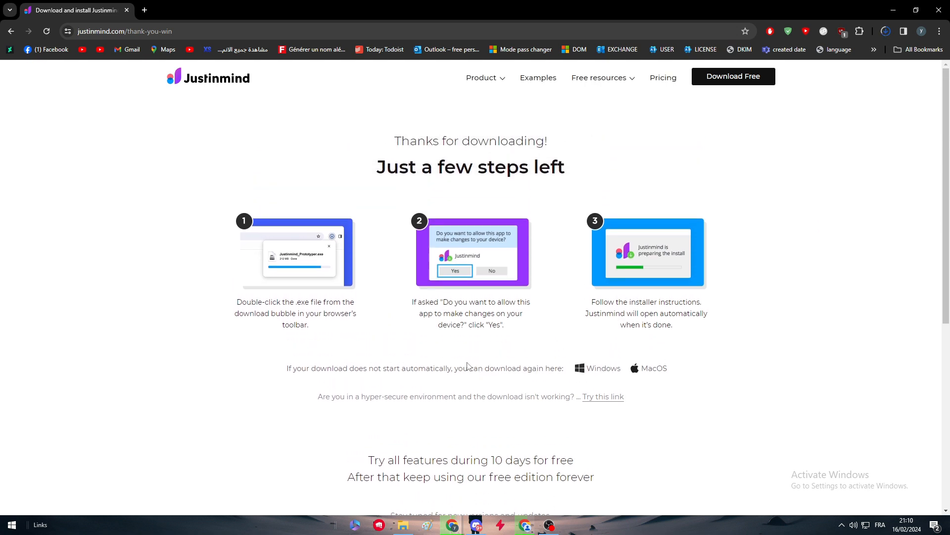
pyautogui.moveTo(782, 343)
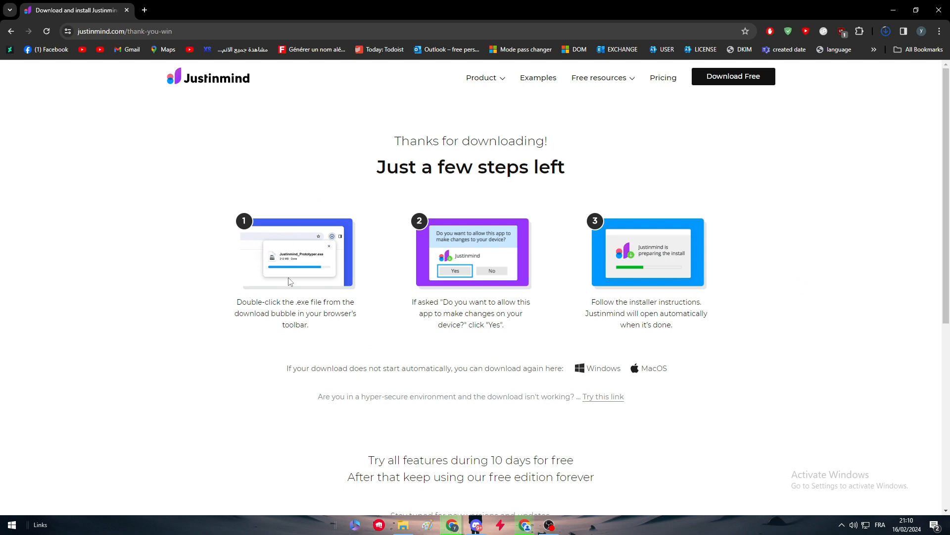
# Step: View Chrome's recent downloads showing the finished Justinmind_Prototyper_Windows.exe
pyautogui.click(887, 31)
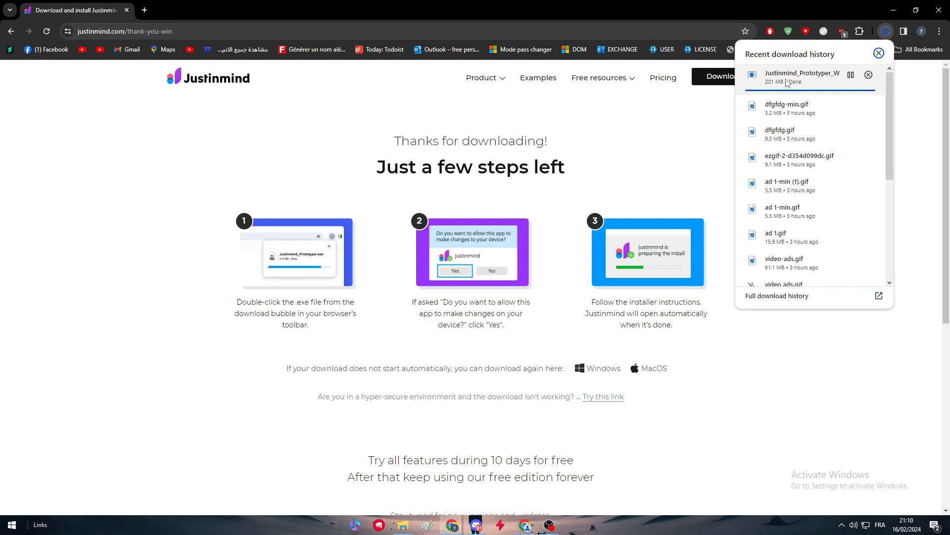
pyautogui.moveTo(810, 84)
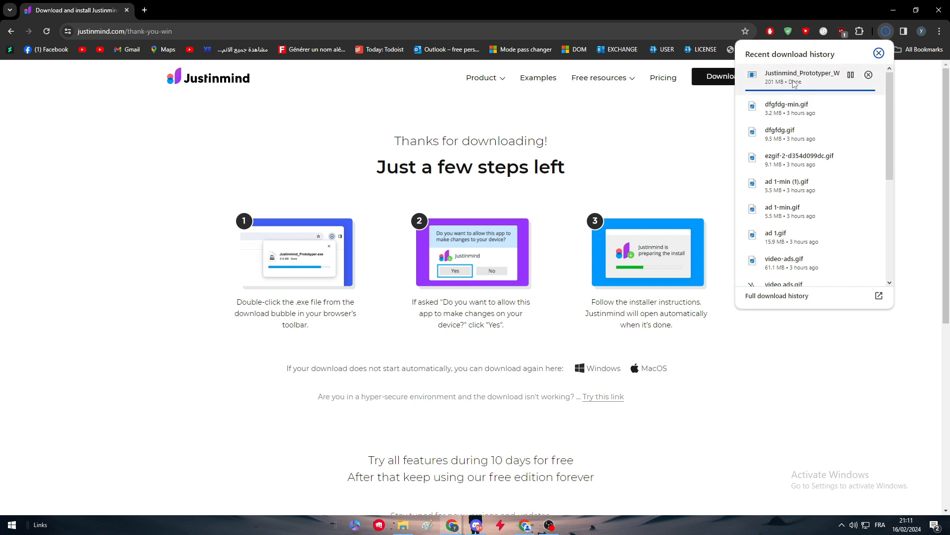
pyautogui.moveTo(875, 88)
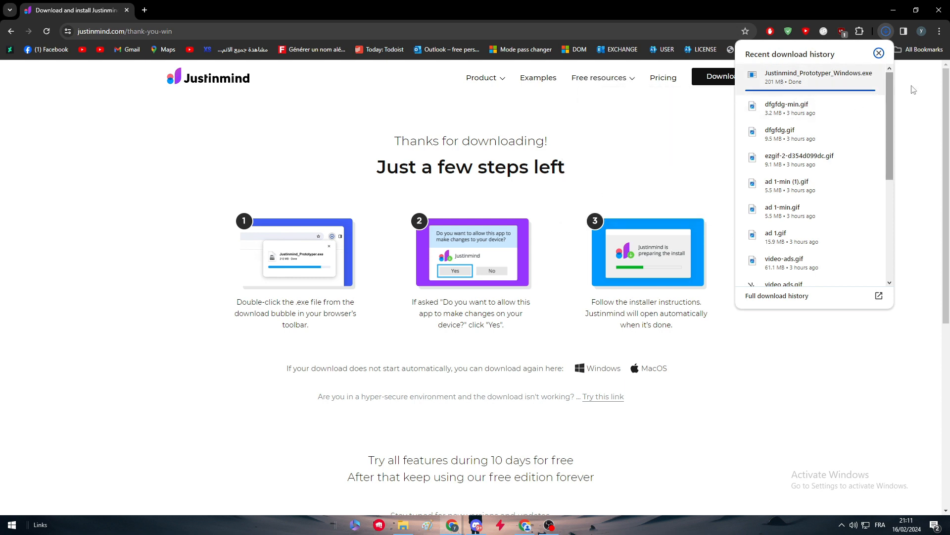
pyautogui.moveTo(943, 31)
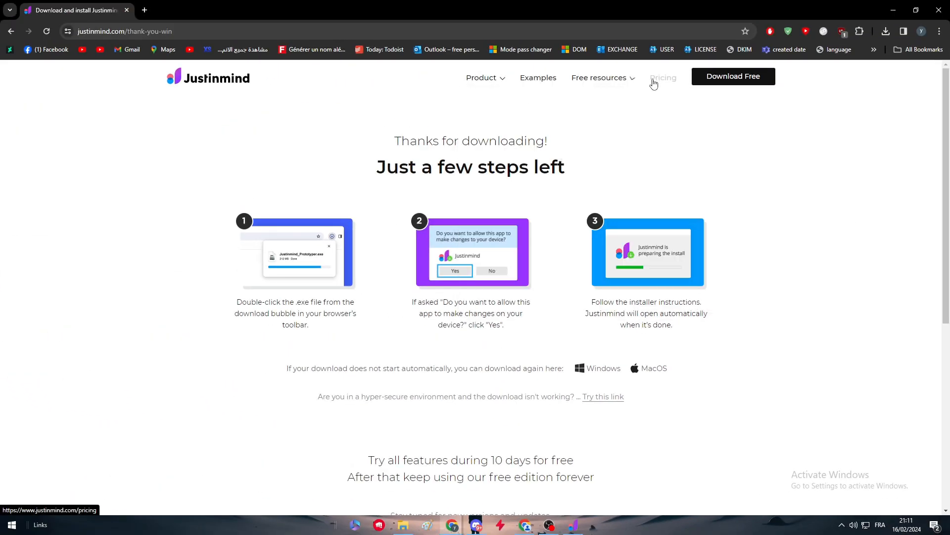
# Step: View the pricing plans, then advance the setup wizard past welcome and accept the license
pyautogui.click(664, 77)
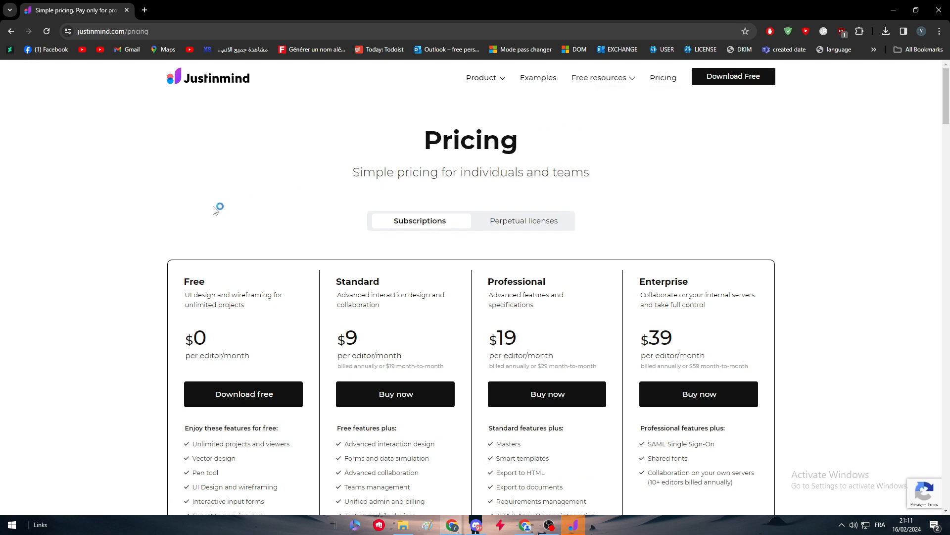
pyautogui.scroll(-3)
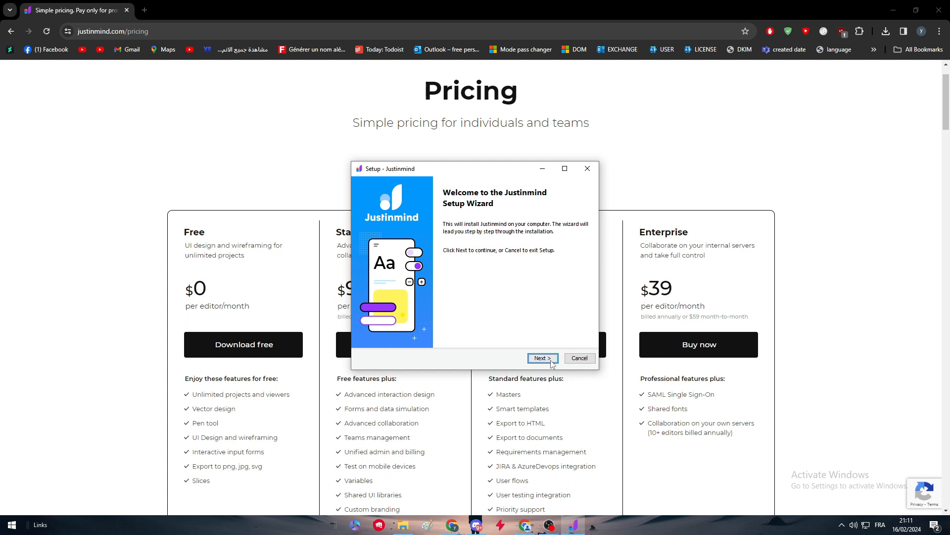
pyautogui.click(543, 359)
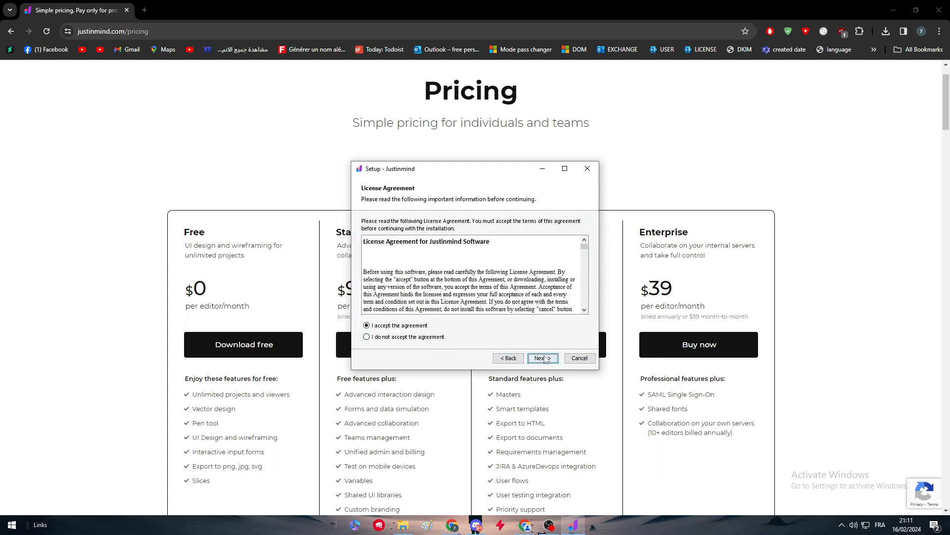
pyautogui.click(542, 358)
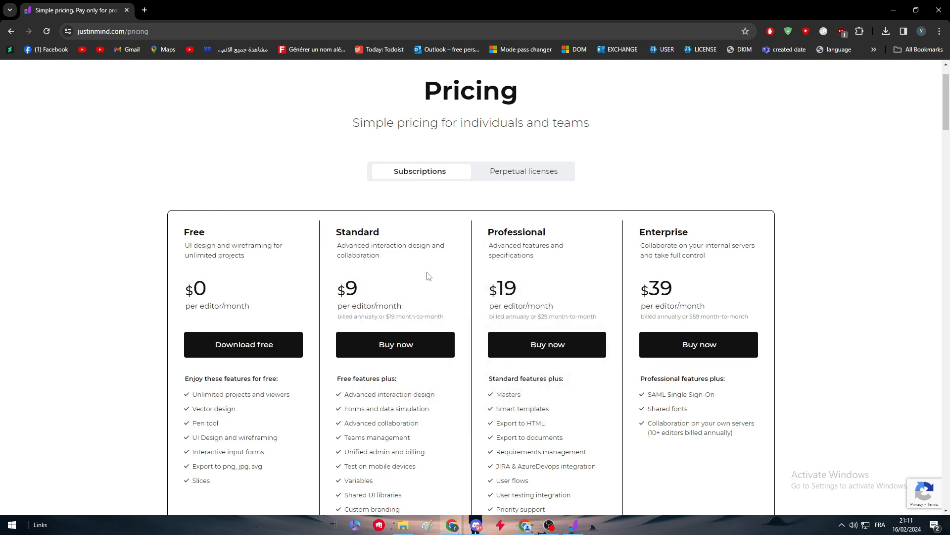
pyautogui.moveTo(713, 471)
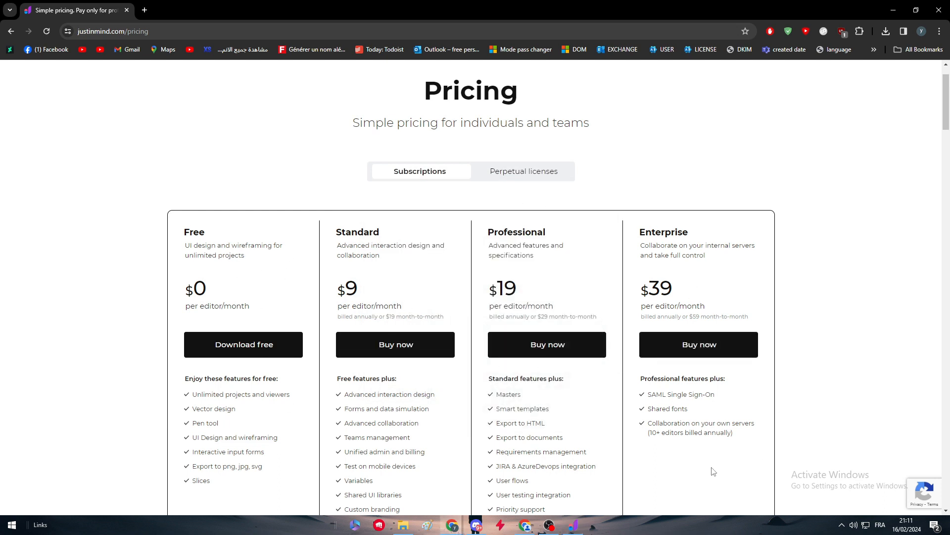
pyautogui.scroll(-3)
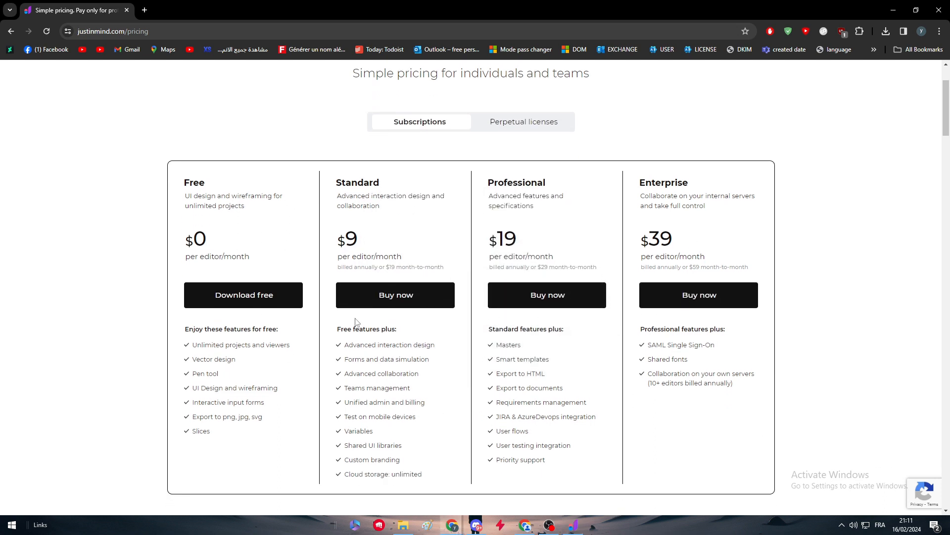
pyautogui.moveTo(296, 190)
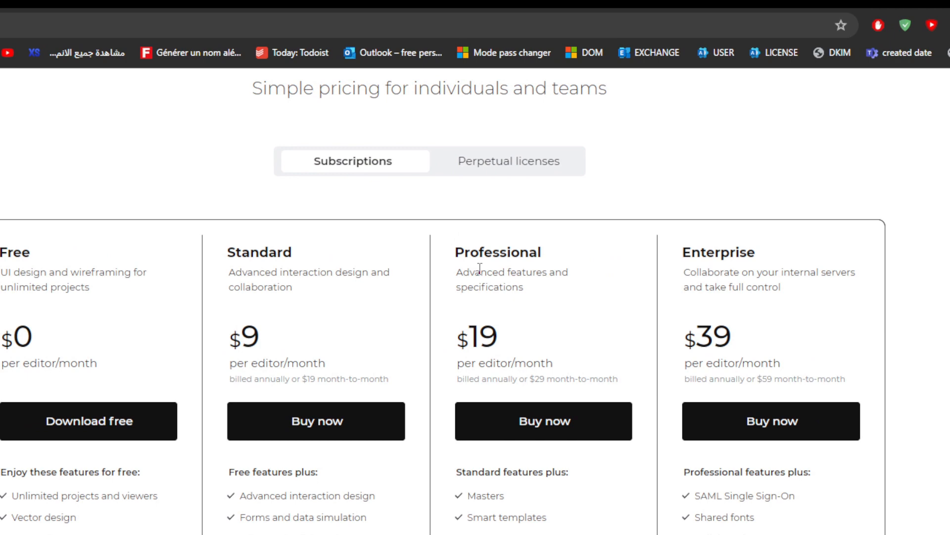
pyautogui.moveTo(497, 270)
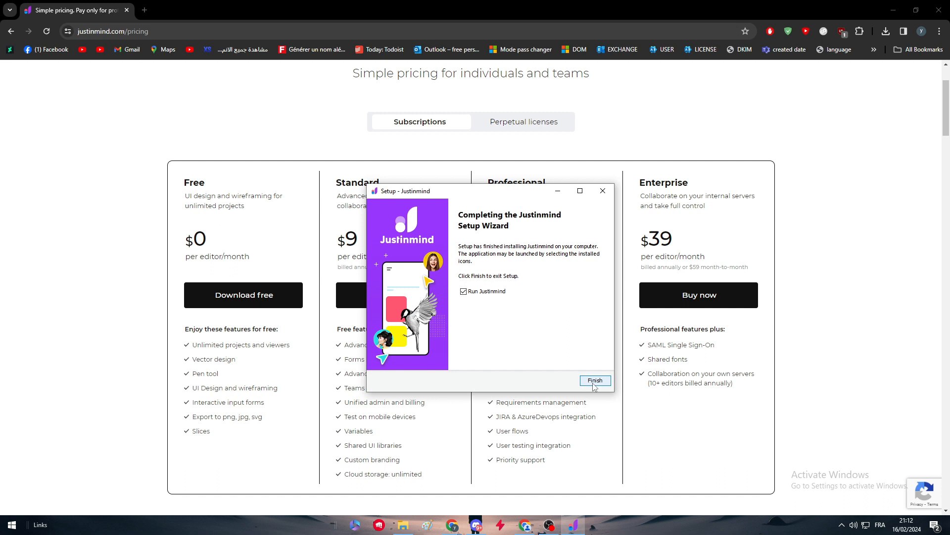
# Step: Finish setup, launch Justinmind and sign up with a chosen Google account
pyautogui.click(595, 380)
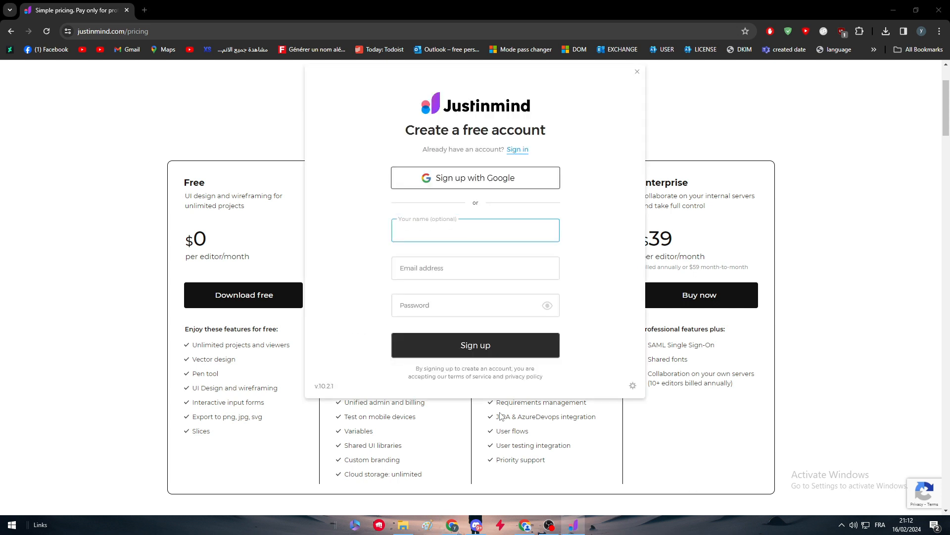
pyautogui.click(475, 178)
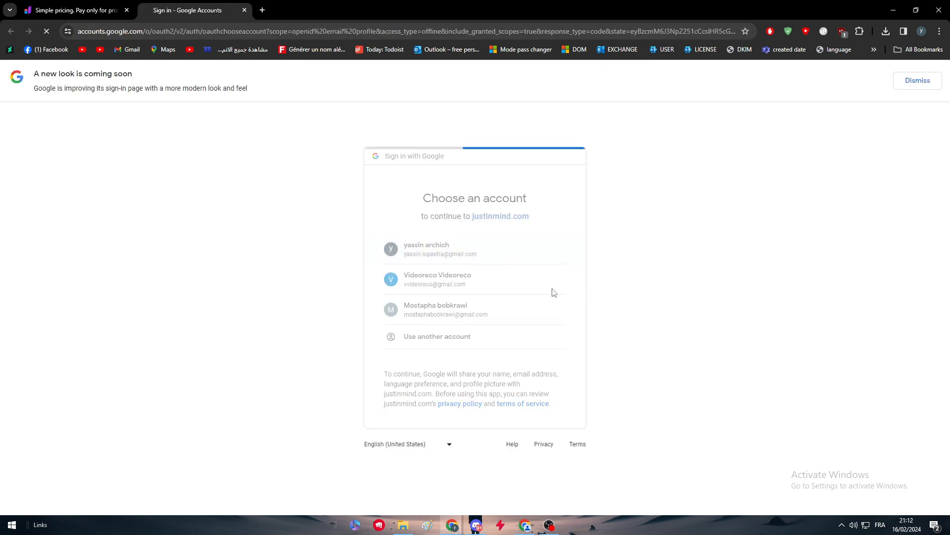
pyautogui.click(440, 250)
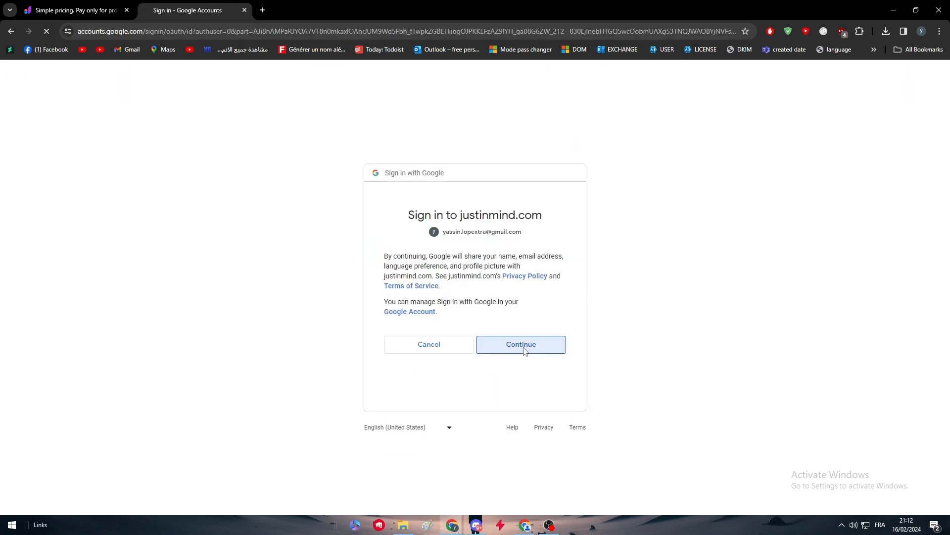
pyautogui.click(520, 345)
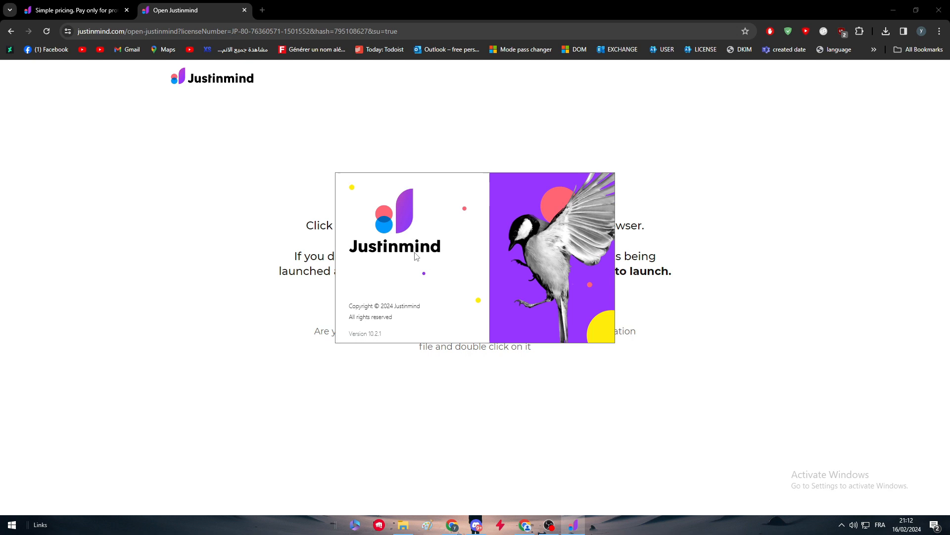
pyautogui.moveTo(492, 260)
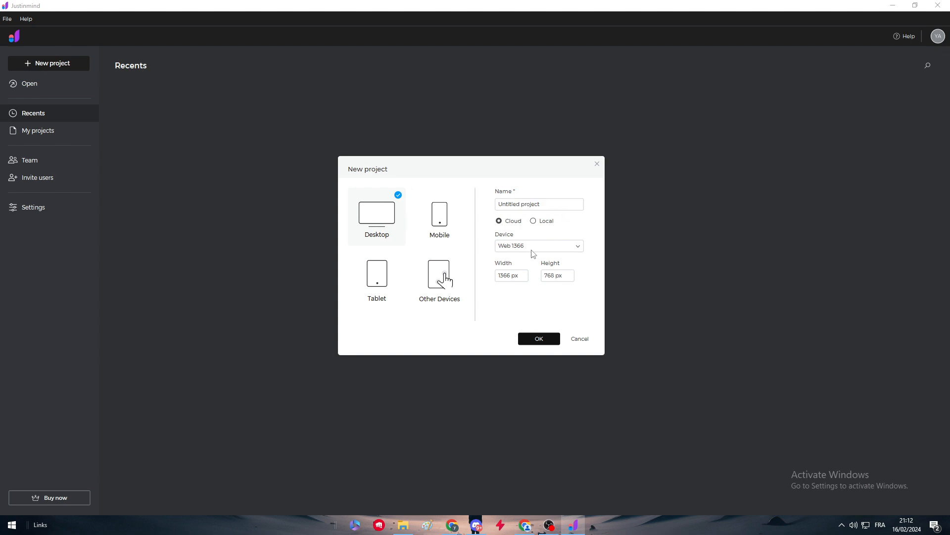
# Step: Create the new project with the Desktop HD device size, 1440 × 1024 px
pyautogui.click(538, 246)
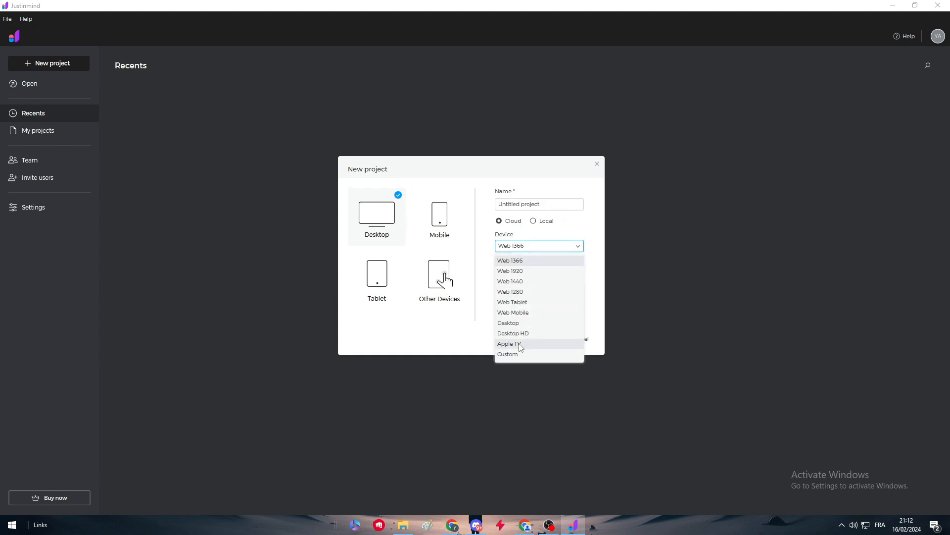
pyautogui.click(513, 333)
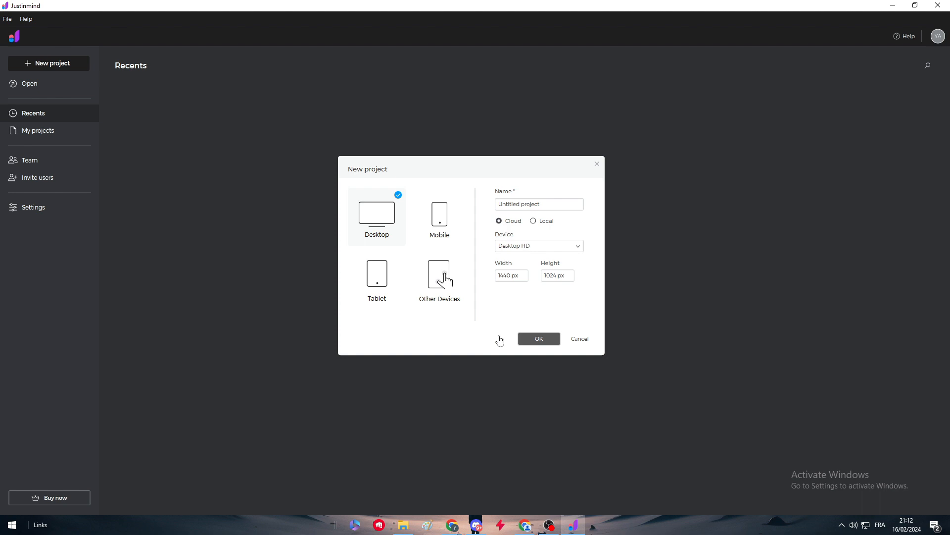
pyautogui.click(538, 338)
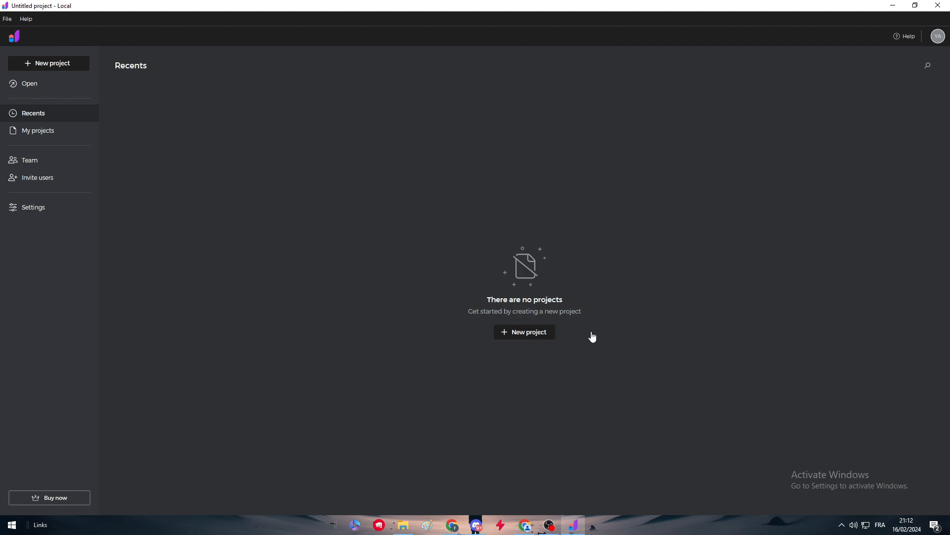
# Step: Dismiss the Share with editors dialog and the toolbar tour tip over Screen 1
pyautogui.click(525, 332)
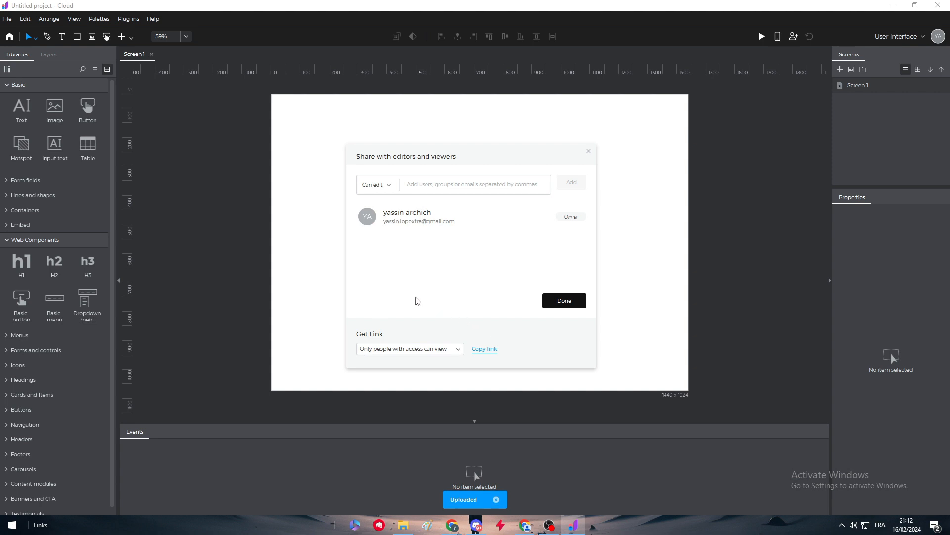
pyautogui.moveTo(583, 154)
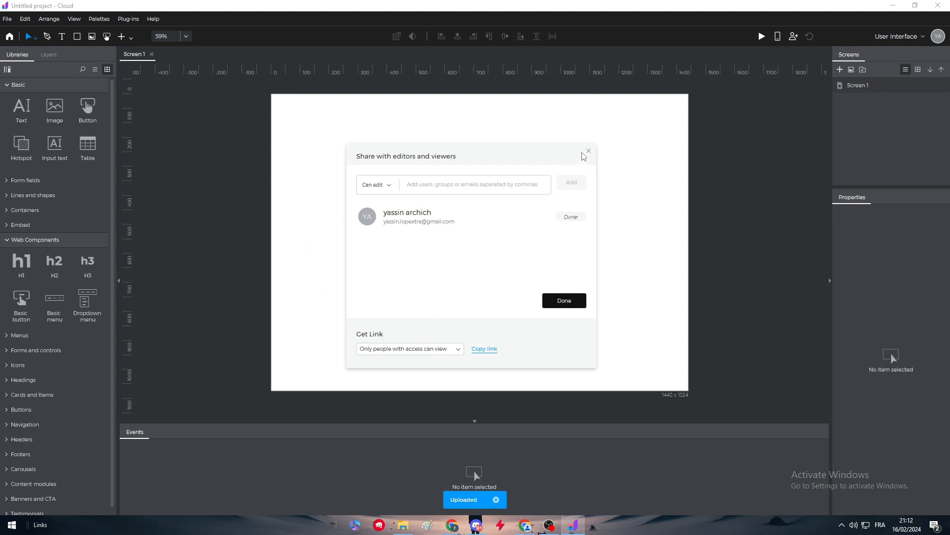
pyautogui.click(588, 151)
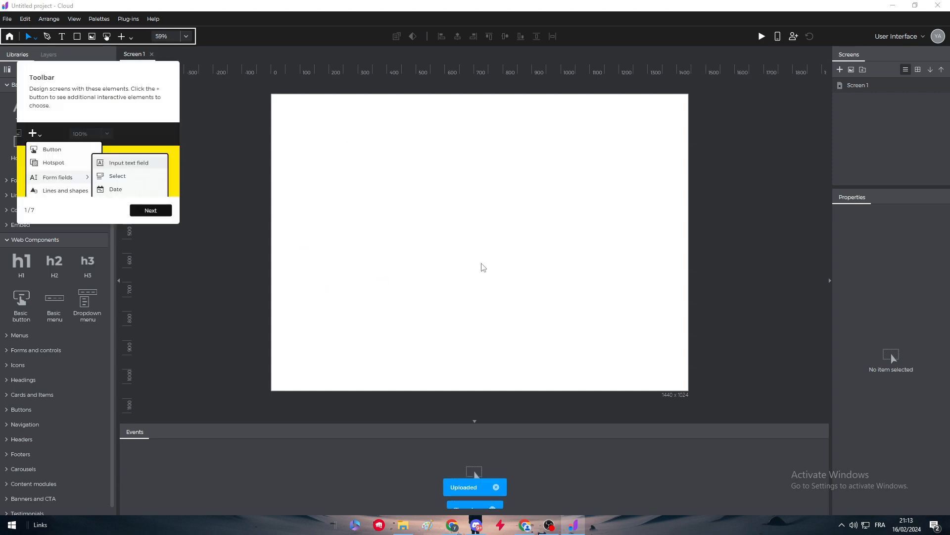
pyautogui.click(150, 210)
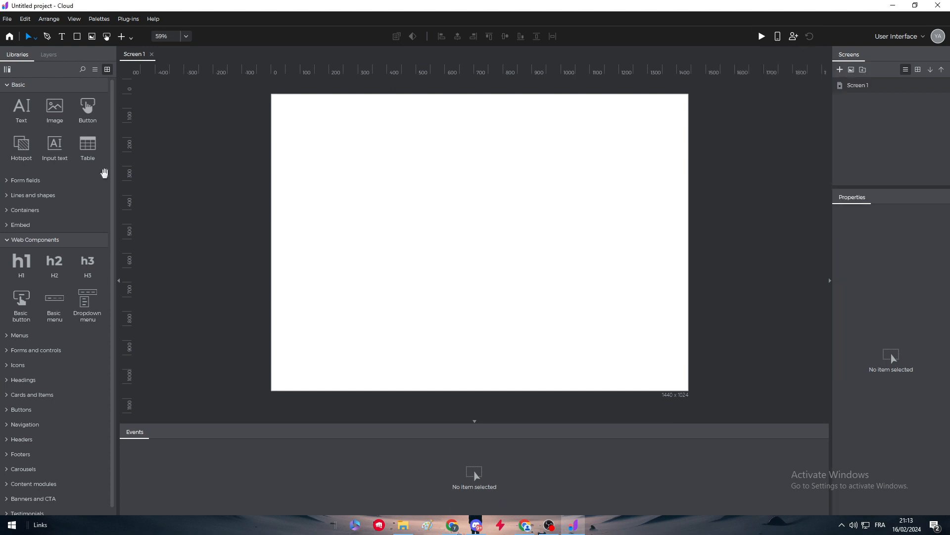
# Step: Place a Button from the Basic library in the lower middle of Screen 1, dismissing the events tip
pyautogui.moveTo(312, 118); pyautogui.dragTo(457, 209)
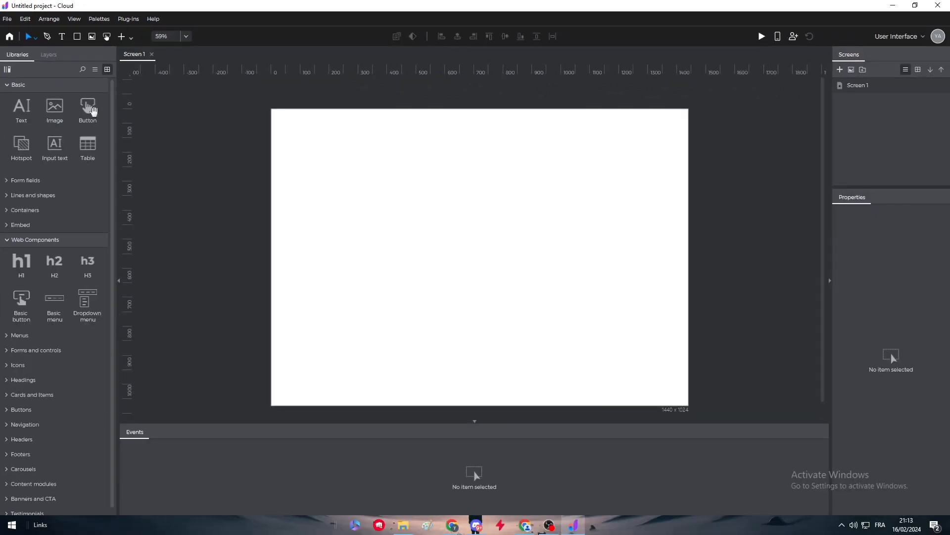
pyautogui.click(87, 110)
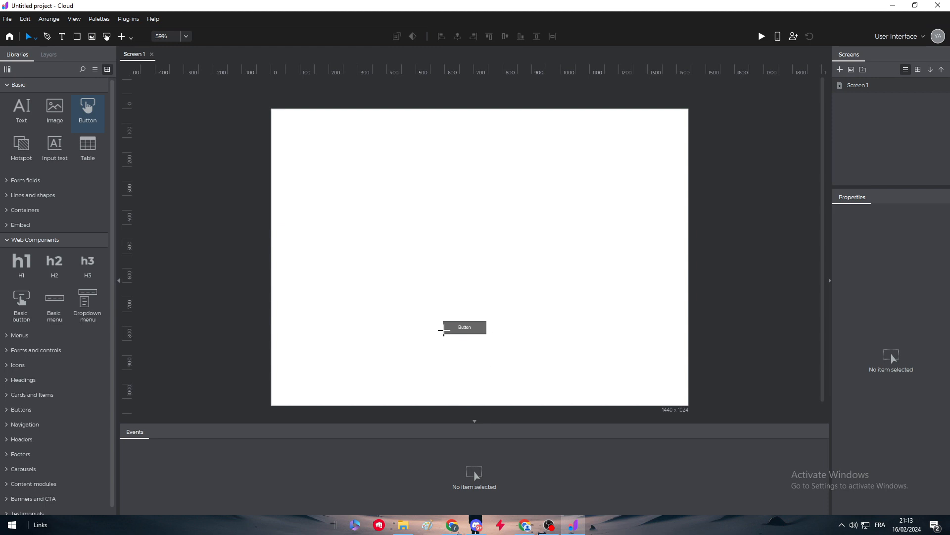
pyautogui.click(464, 327)
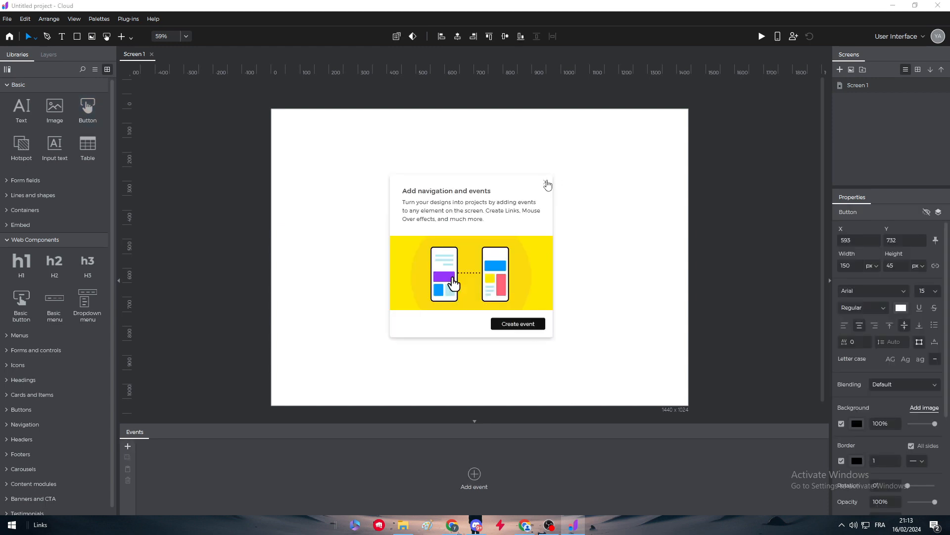
pyautogui.click(548, 184)
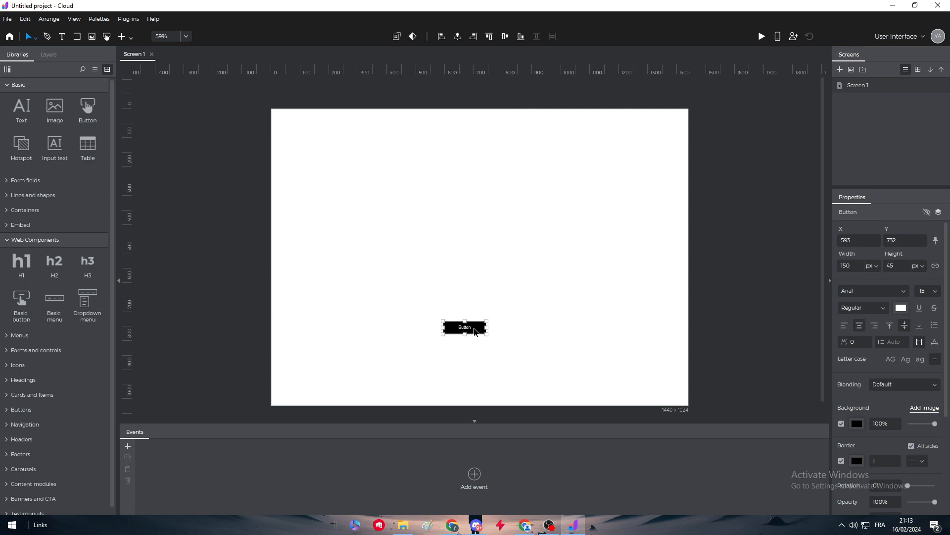
pyautogui.click(554, 308)
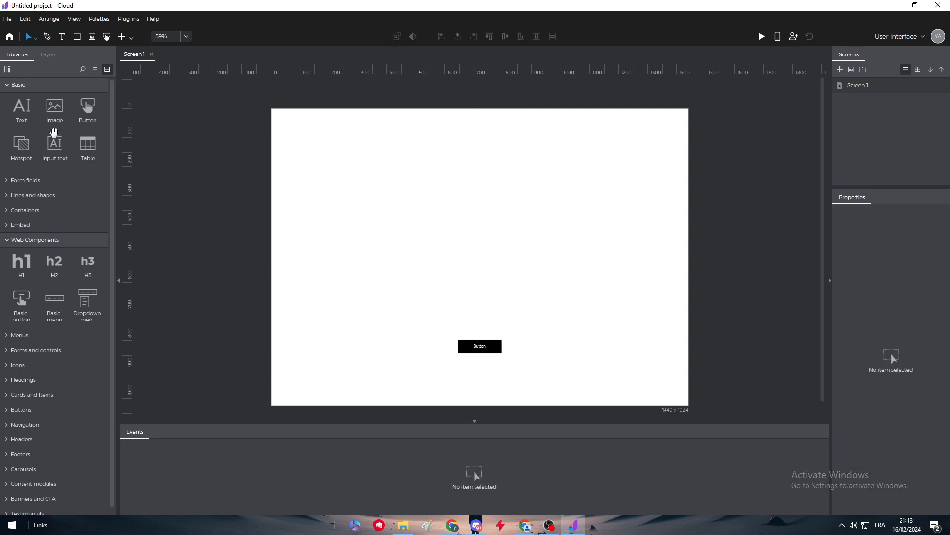
# Step: Add an Image placeholder and stretch it to 547 × 1024 px along Screen 1's left edge
pyautogui.click(55, 107)
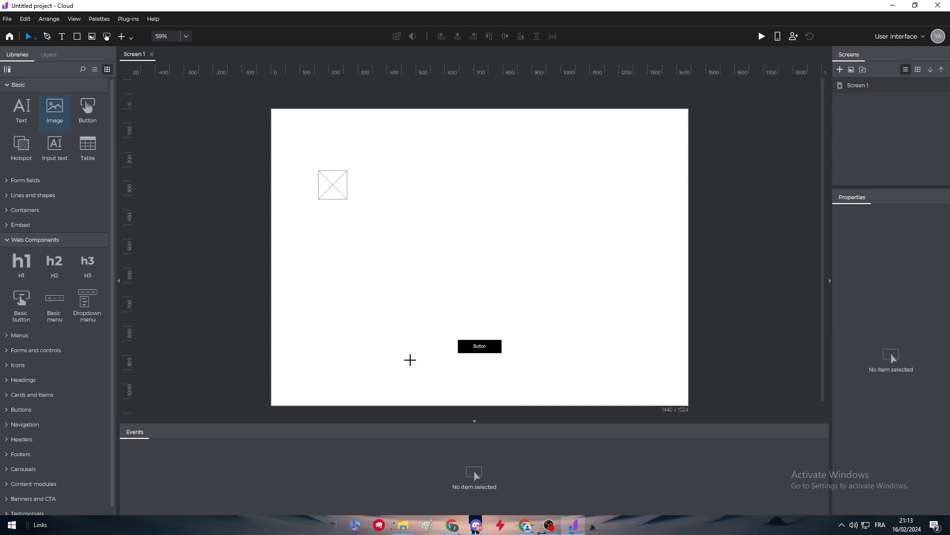
pyautogui.click(333, 185)
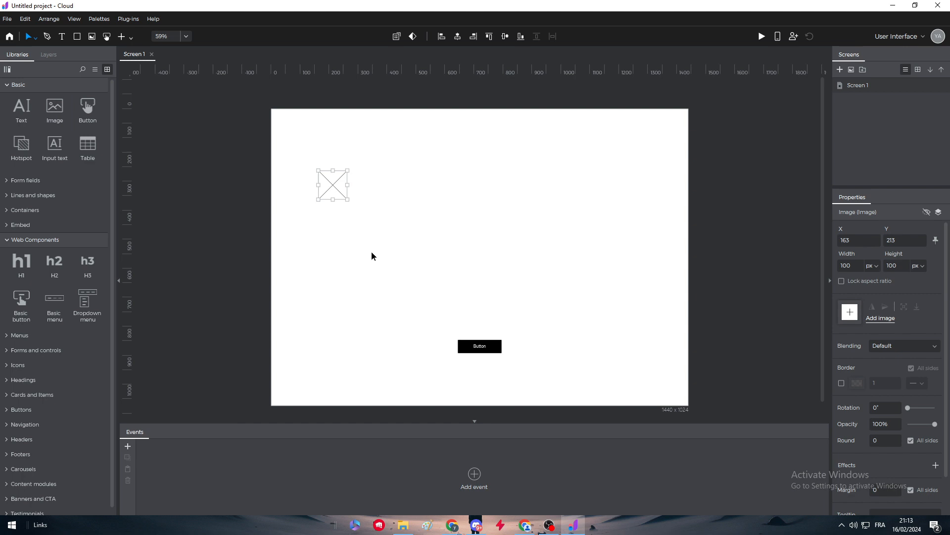
pyautogui.moveTo(333, 200); pyautogui.dragTo(333, 381)
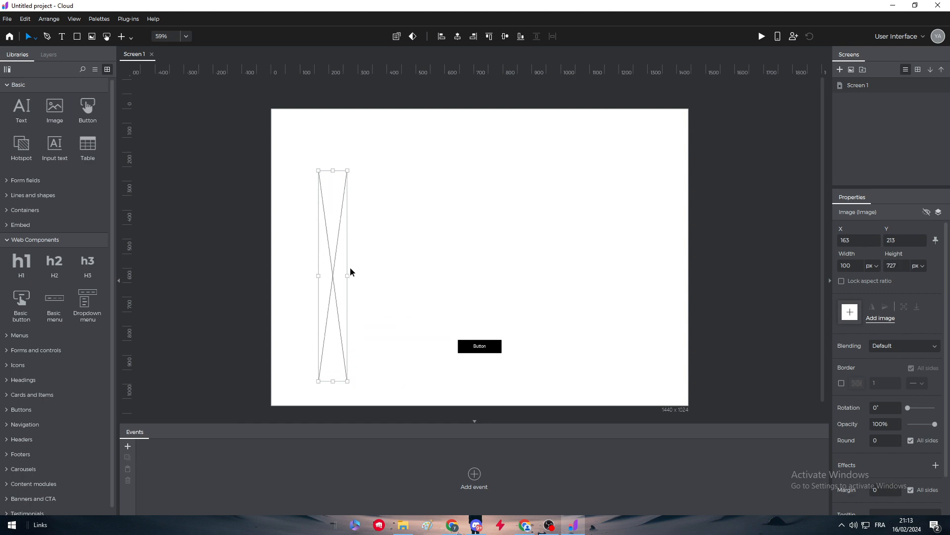
pyautogui.moveTo(351, 275); pyautogui.dragTo(442, 228)
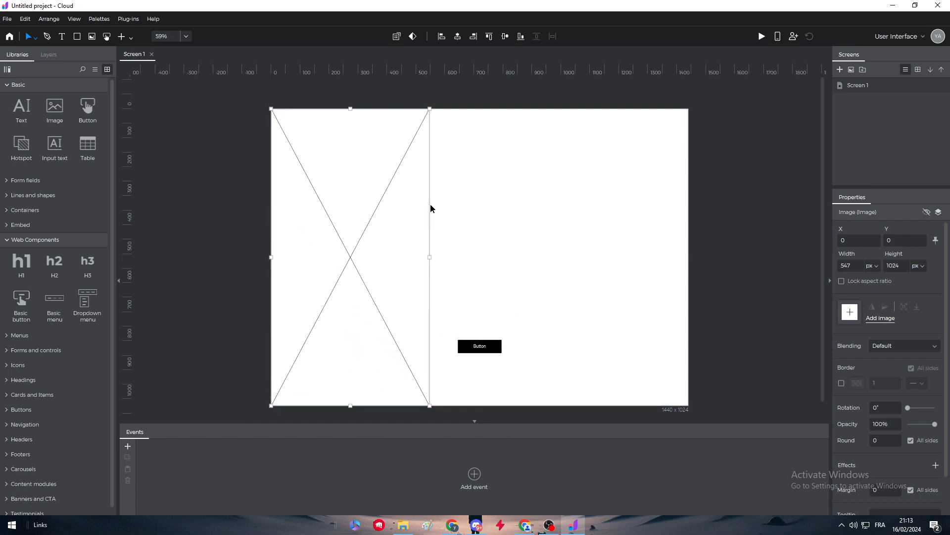
pyautogui.moveTo(245, 132)
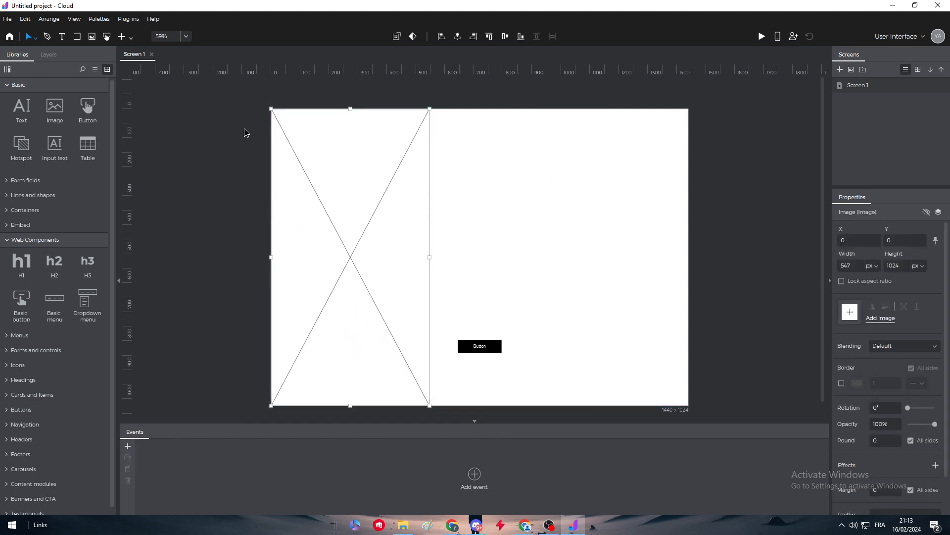
pyautogui.click(350, 194)
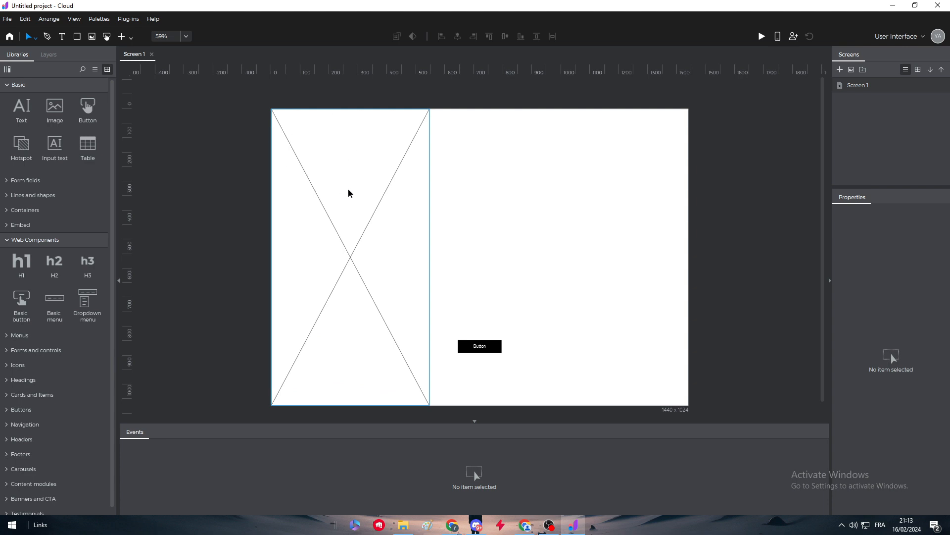
pyautogui.moveTo(366, 192)
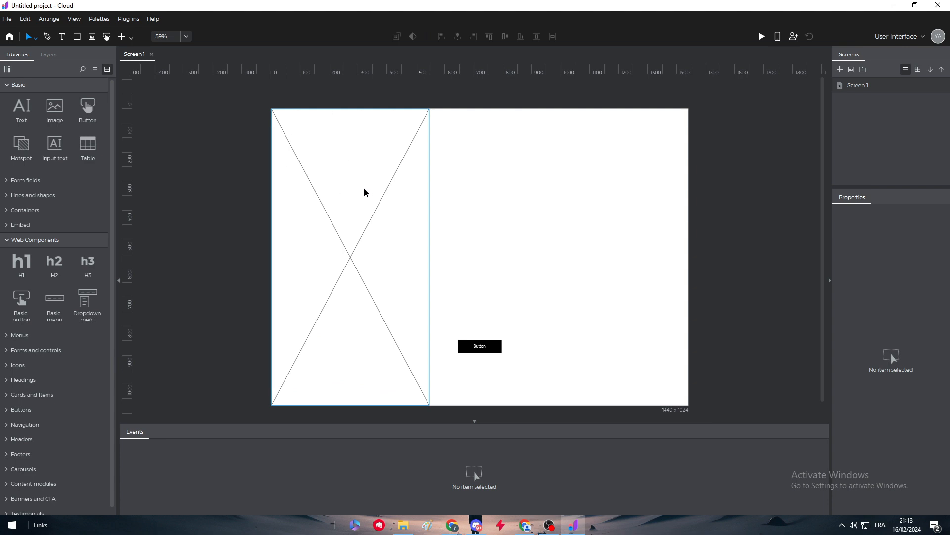
pyautogui.click(364, 192)
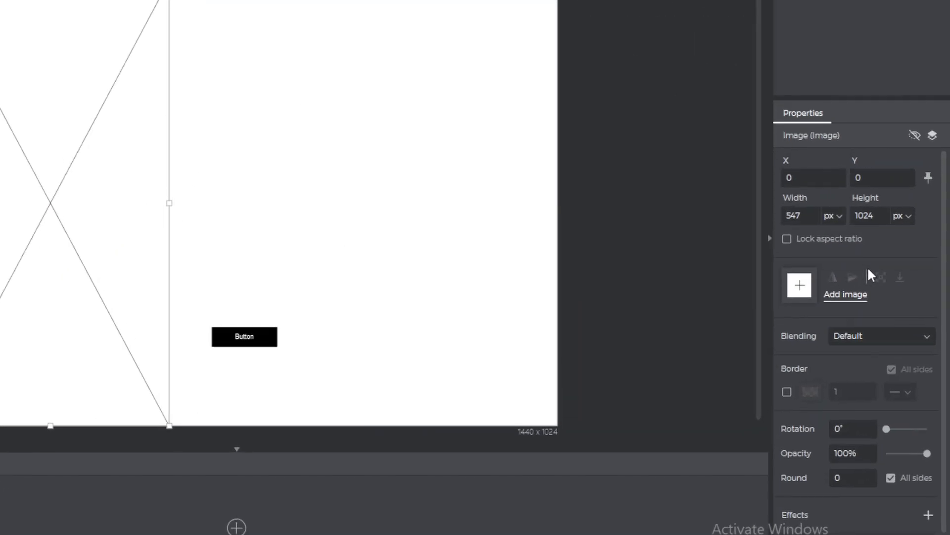
# Step: Fill the placeholder with the desk-and-laptop photo chosen from Downloads
pyautogui.click(800, 285)
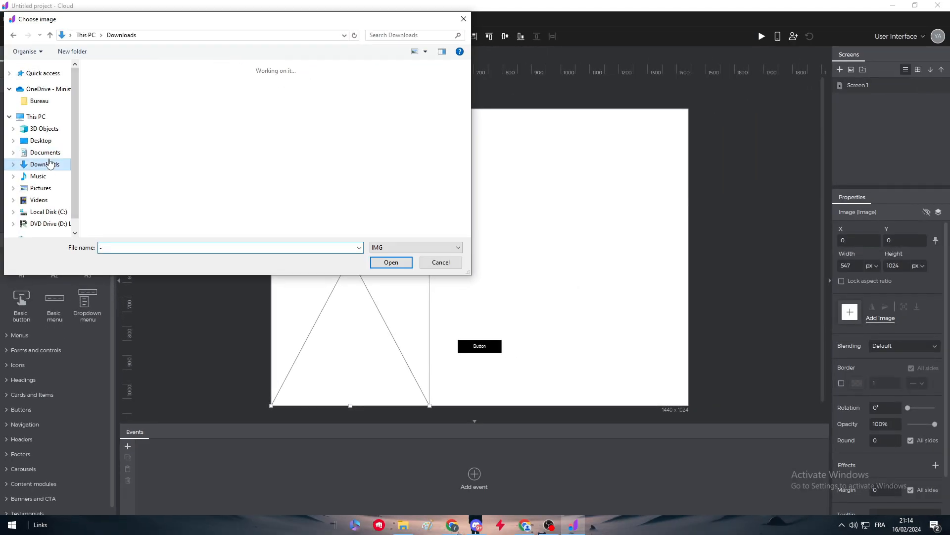
pyautogui.click(43, 165)
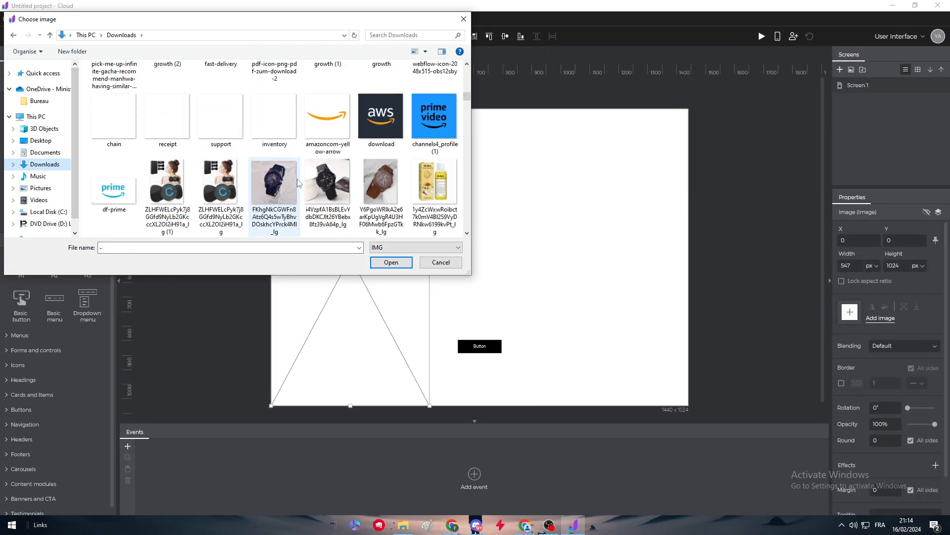
pyautogui.scroll(-3)
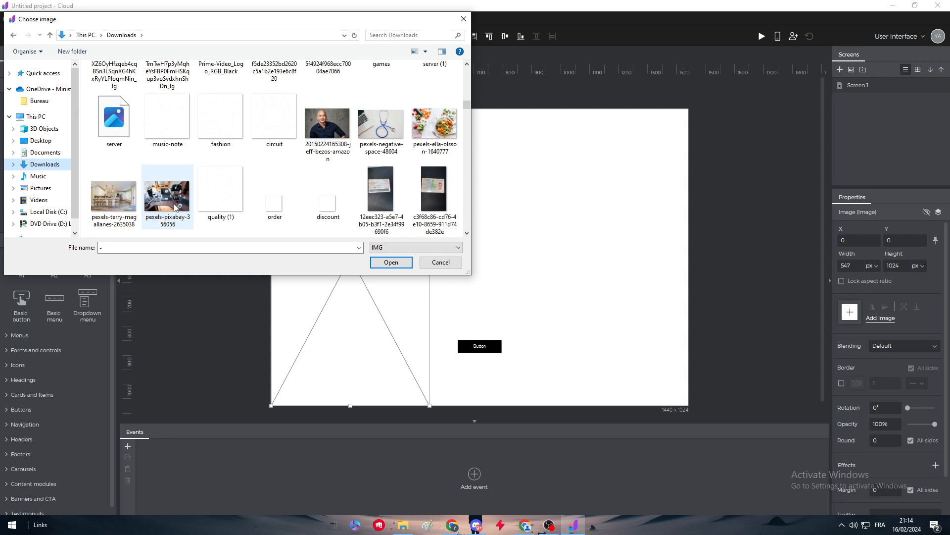
pyautogui.click(391, 261)
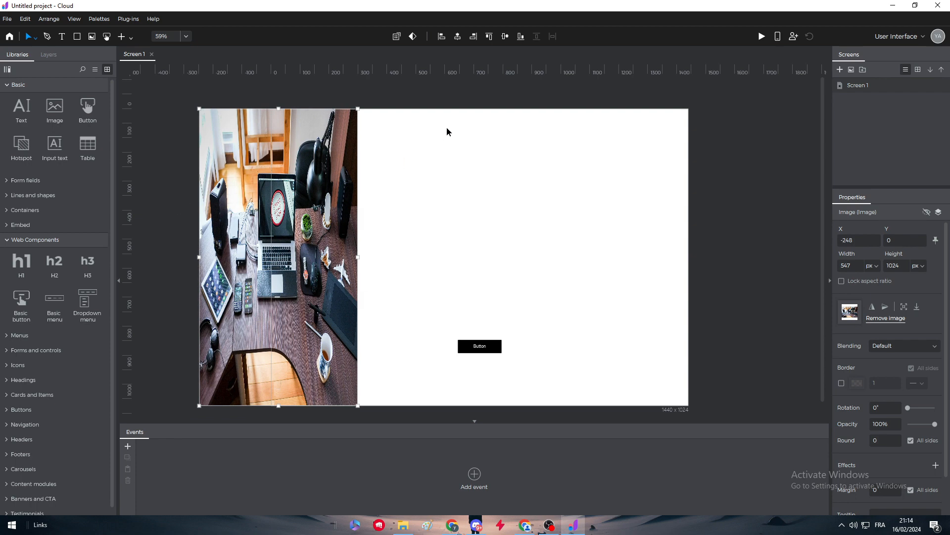
# Step: Widen the black button and relabel it 'Sign up' in place of BUY NOW
pyautogui.click(479, 346)
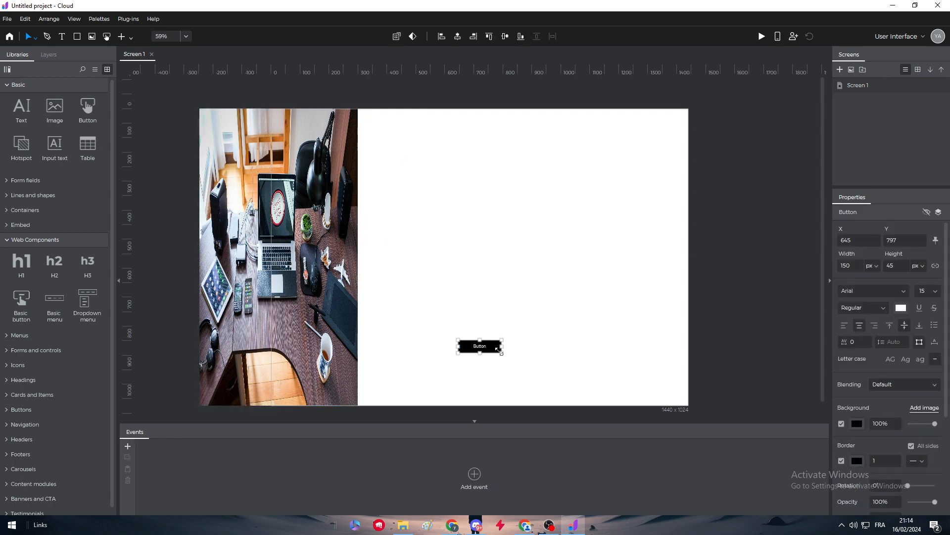
pyautogui.moveTo(503, 355); pyautogui.dragTo(599, 360)
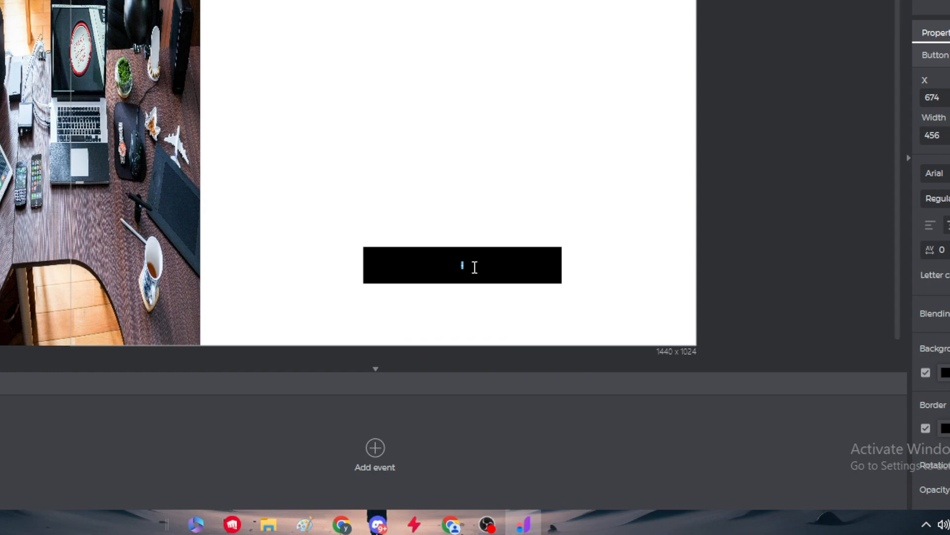
pyautogui.write('BUY NOW')
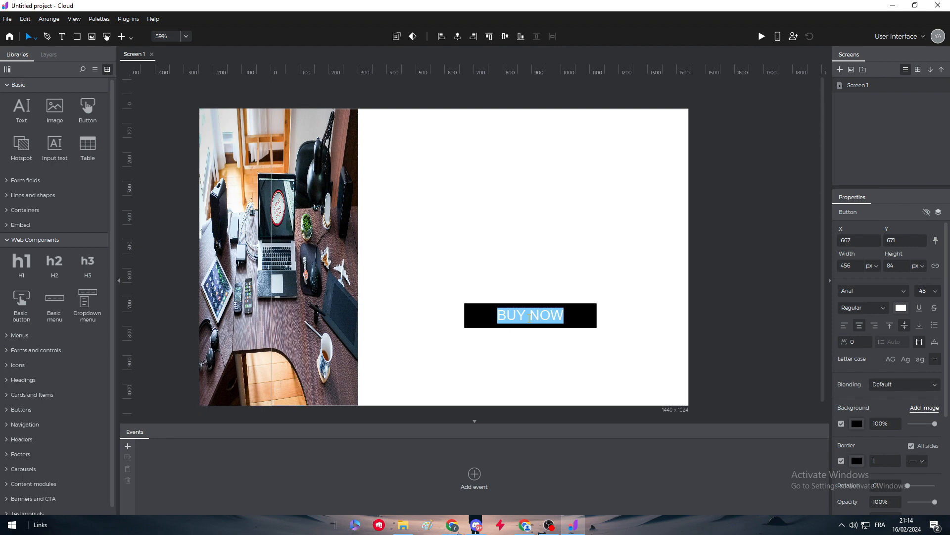
pyautogui.write('sIG')
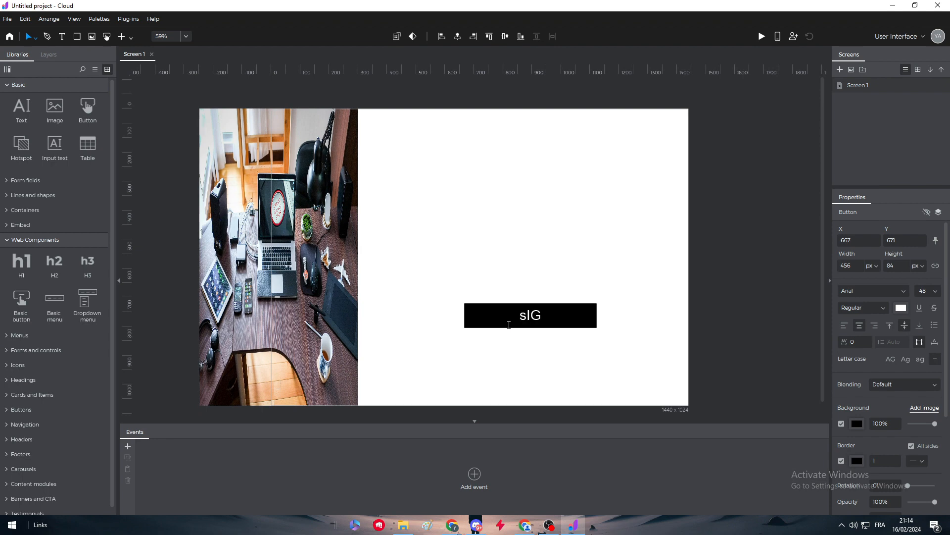
pyautogui.write('Sign up')
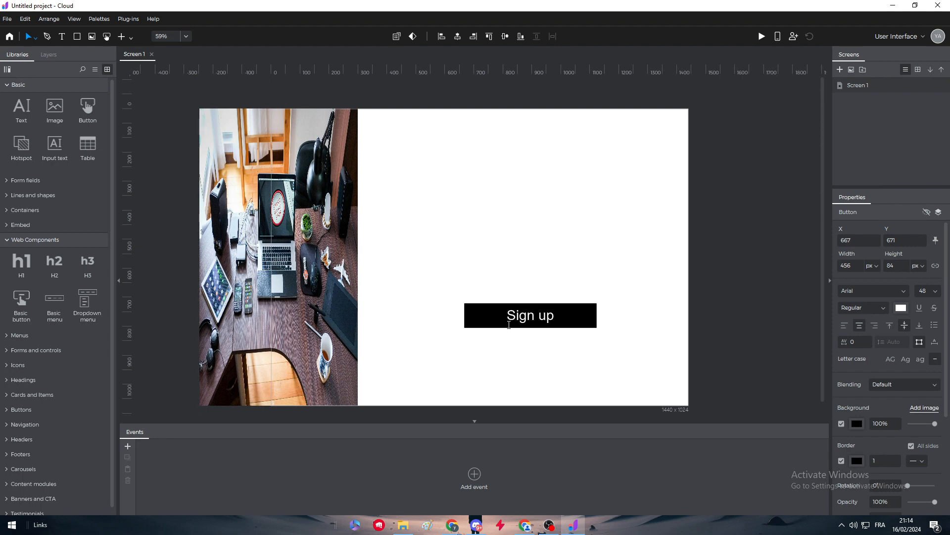
pyautogui.click(529, 316)
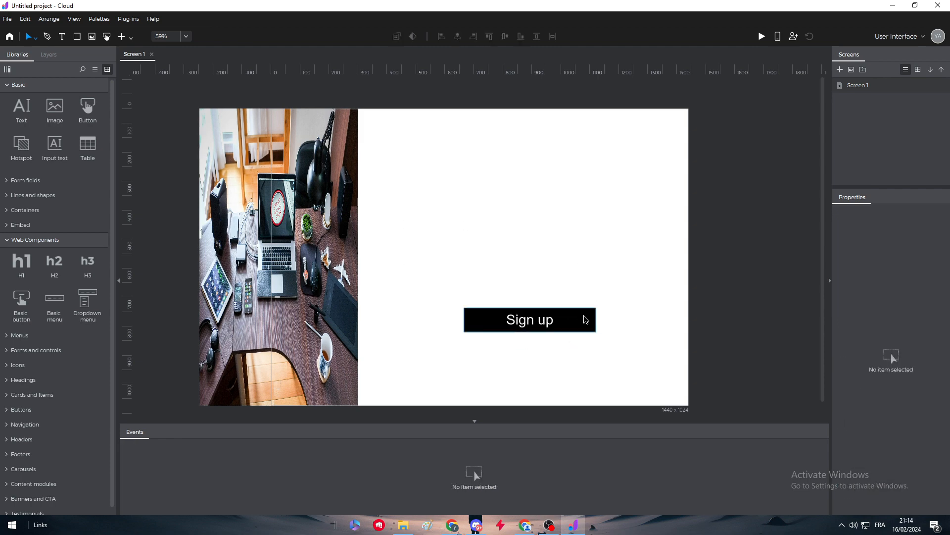
# Step: Place two Input text fields stacked above the Sign up button and move the button up beneath them
pyautogui.click(529, 319)
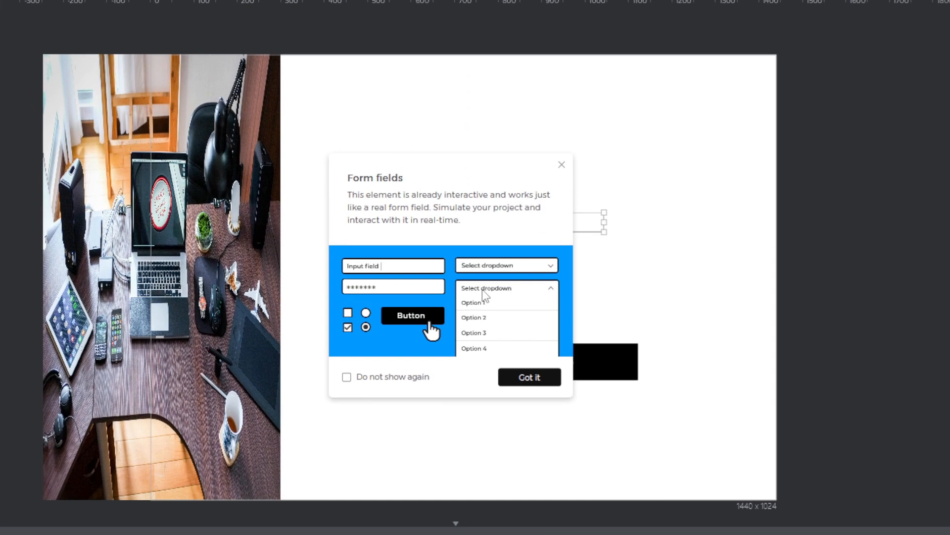
pyautogui.click(529, 376)
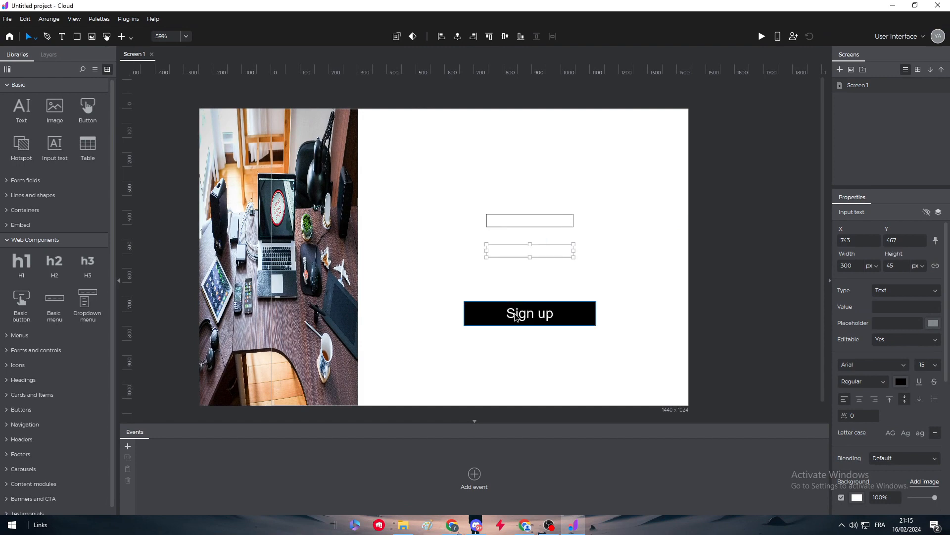
pyautogui.moveTo(528, 313); pyautogui.dragTo(529, 284)
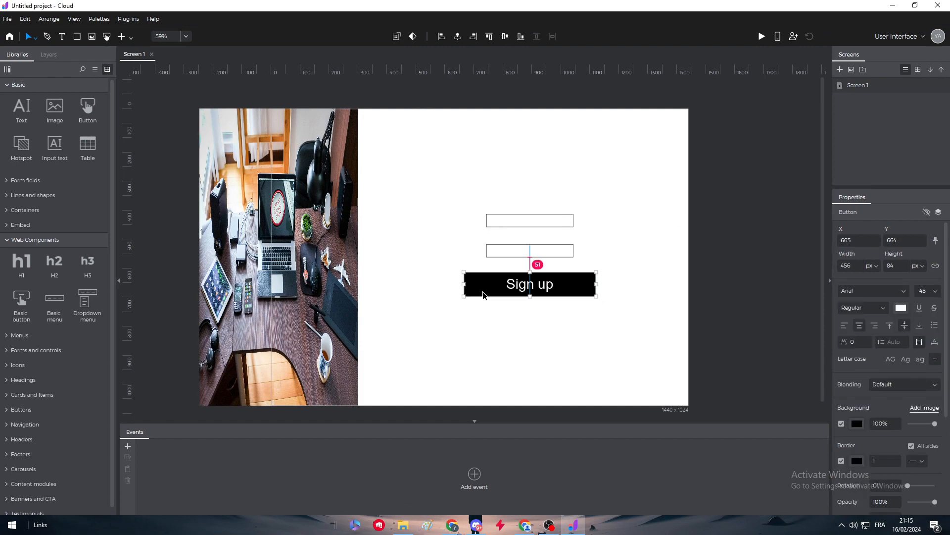
pyautogui.click(530, 219)
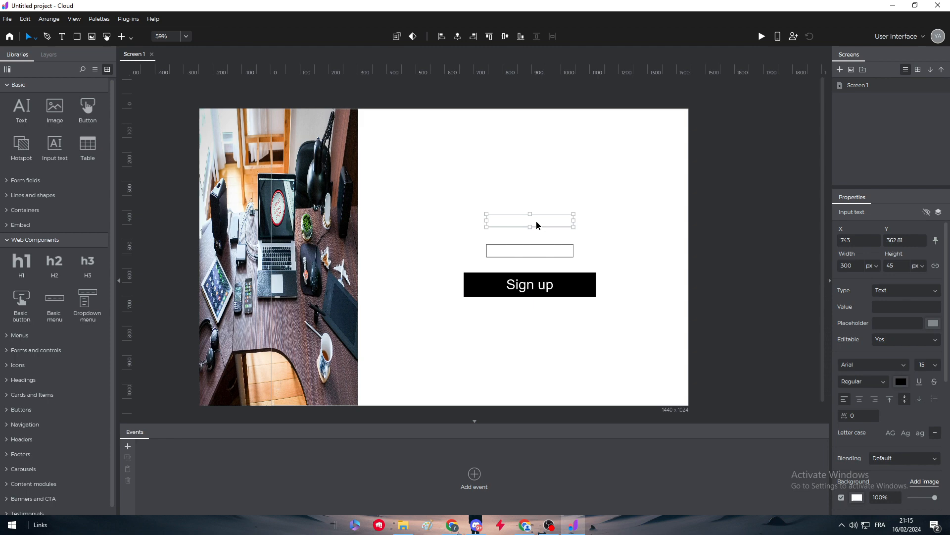
pyautogui.moveTo(531, 228)
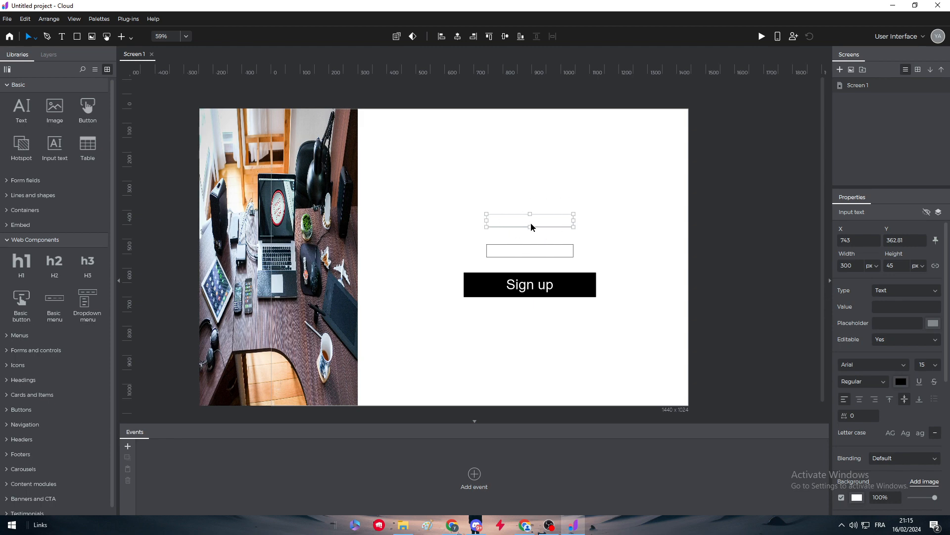
pyautogui.click(473, 474)
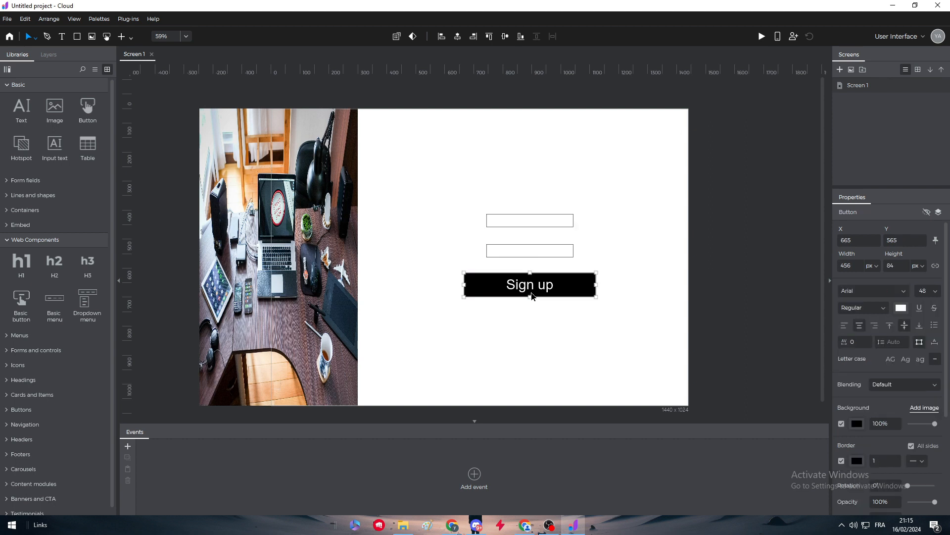
# Step: Add an event to the Sign up button triggered on Mouse Click
pyautogui.rightClick(531, 297)
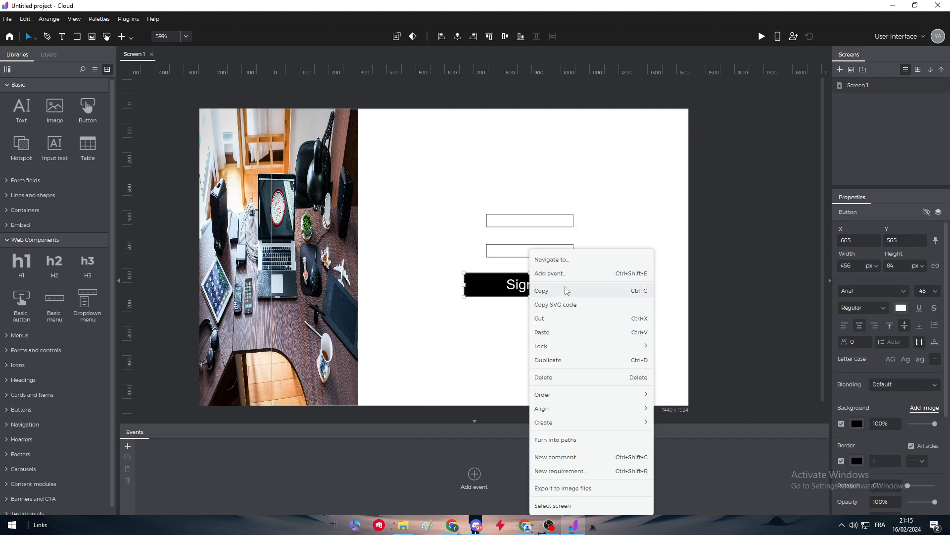
pyautogui.click(550, 273)
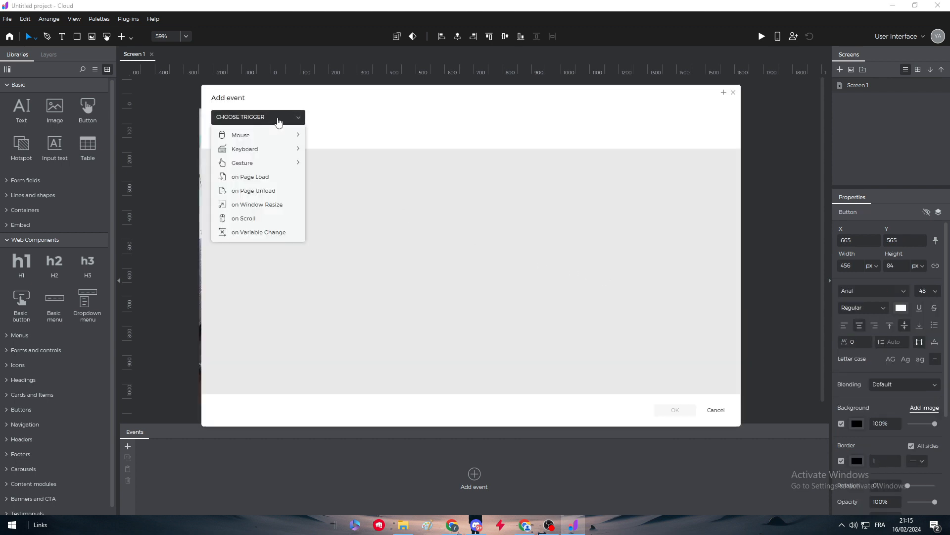
pyautogui.click(240, 135)
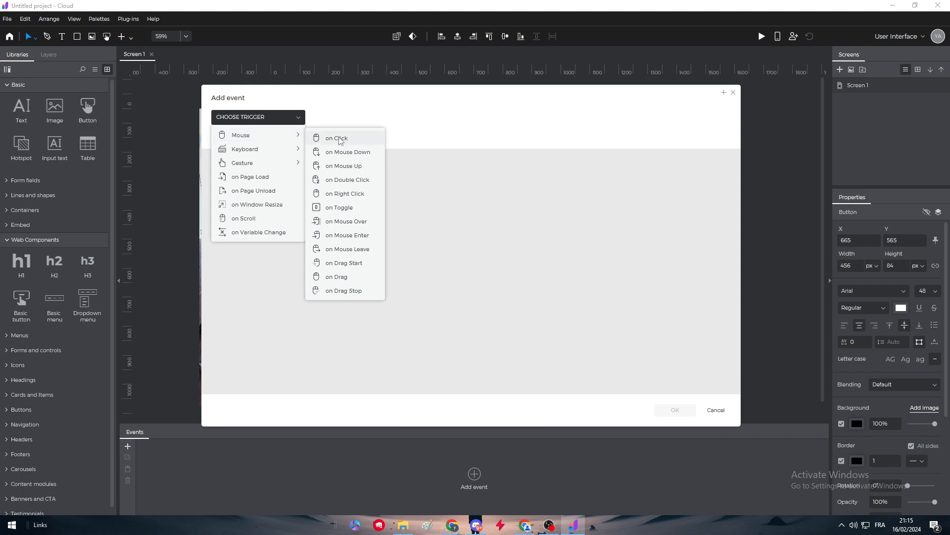
pyautogui.moveTo(334, 143)
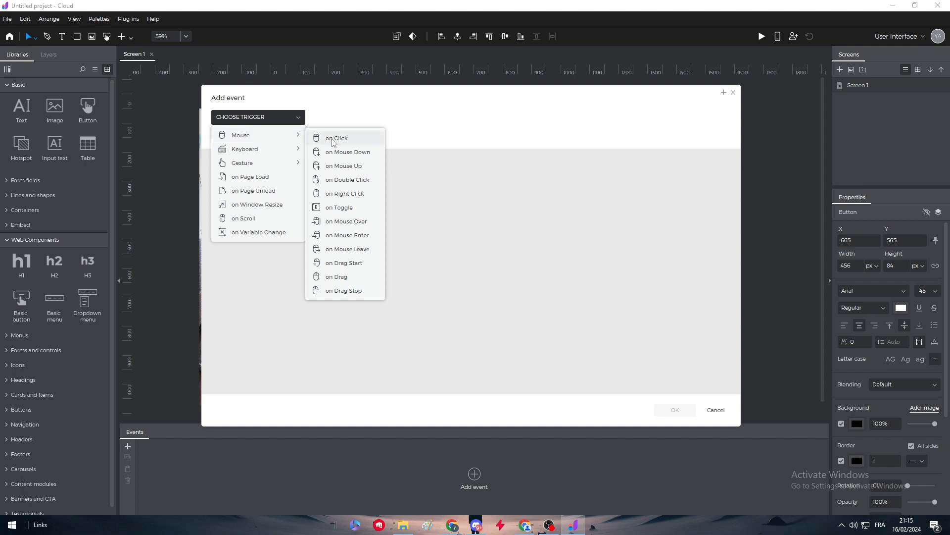
pyautogui.click(336, 138)
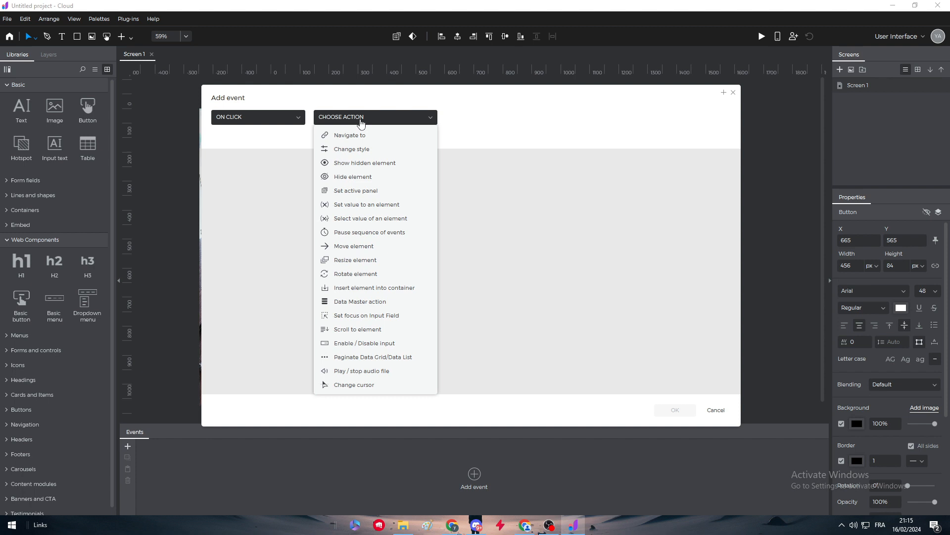
pyautogui.moveTo(390, 138)
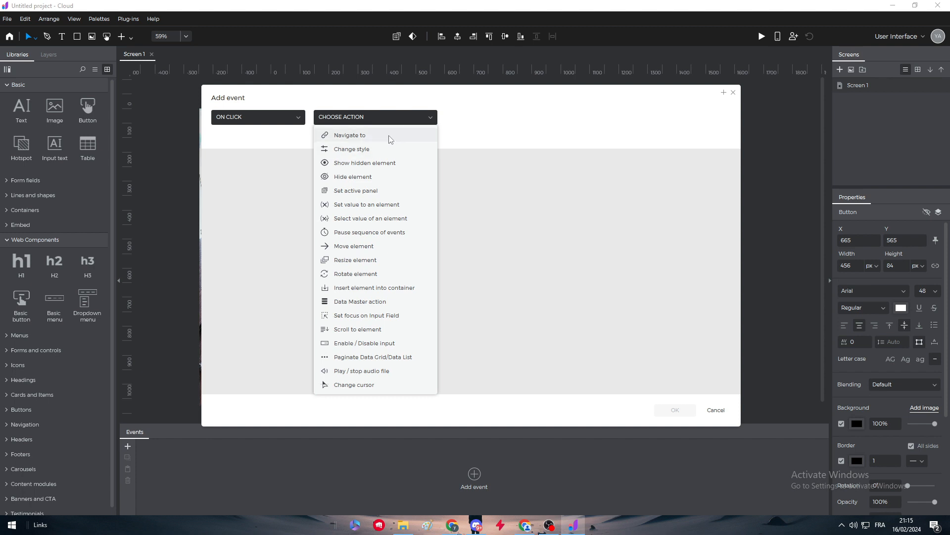
pyautogui.moveTo(407, 241)
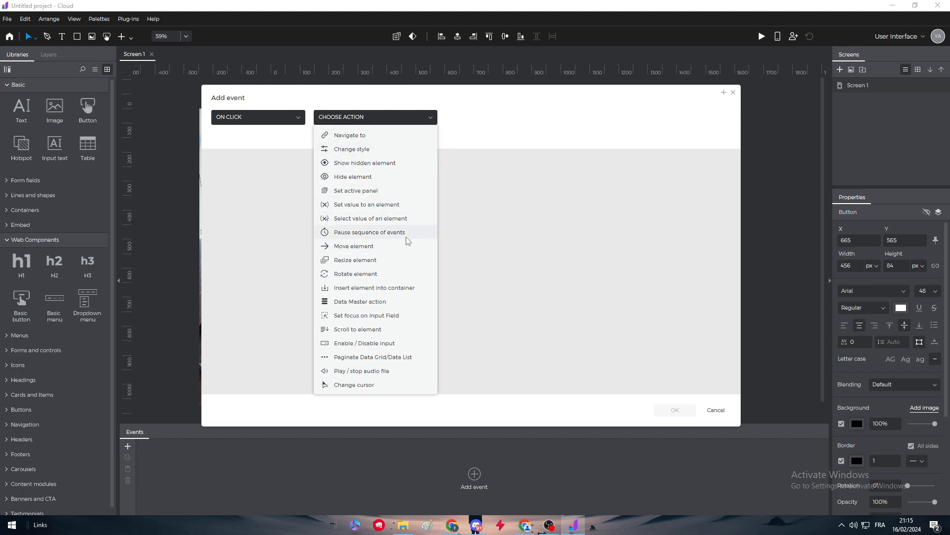
pyautogui.moveTo(389, 353)
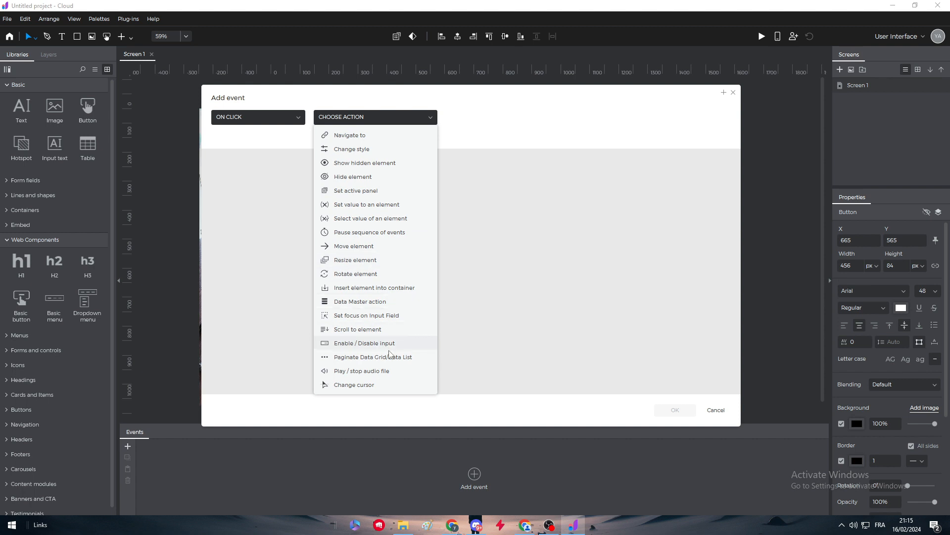
pyautogui.moveTo(392, 142)
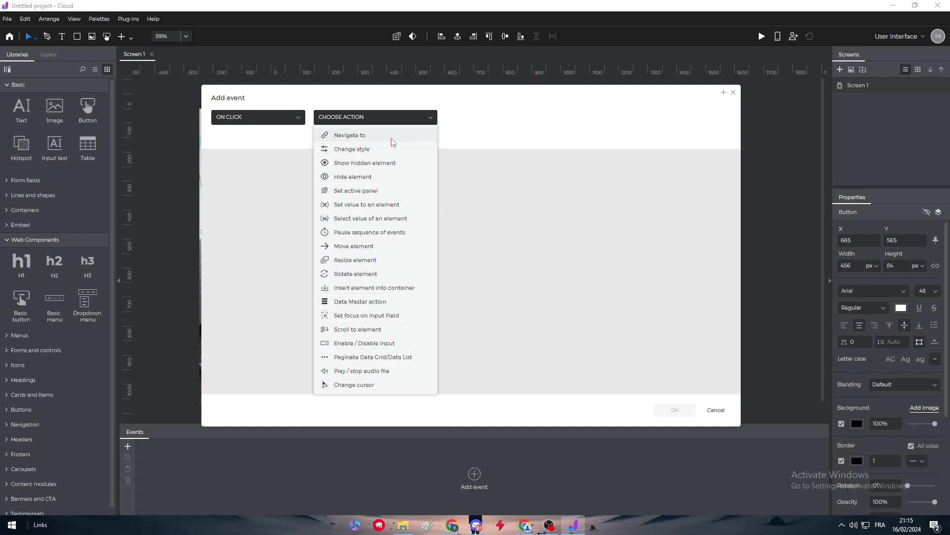
# Step: Make the event Navigate to a newly created Screen 2 and confirm it
pyautogui.click(356, 135)
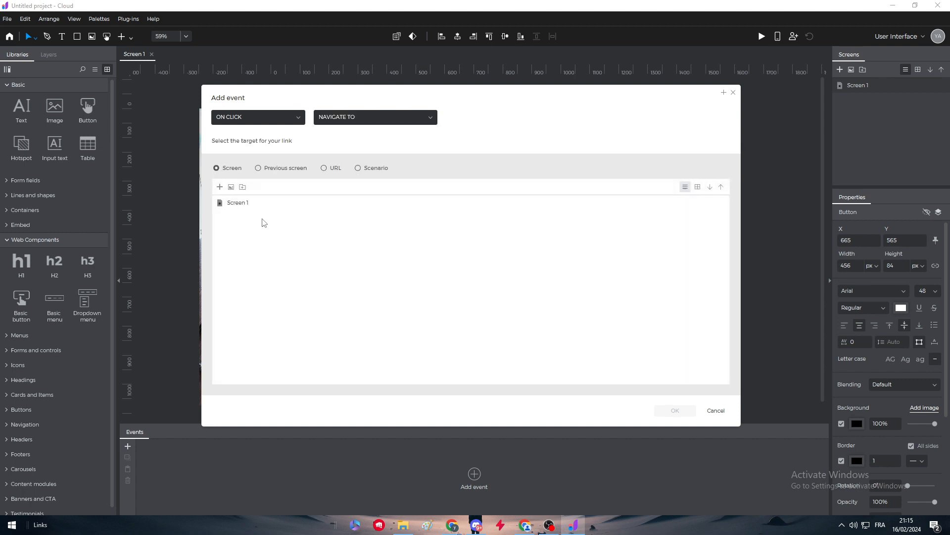
pyautogui.click(219, 186)
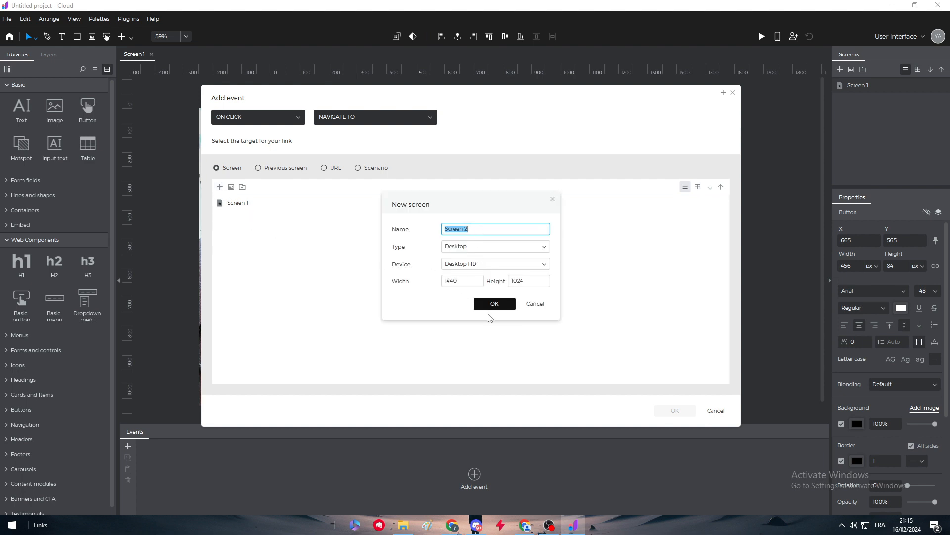
pyautogui.click(494, 304)
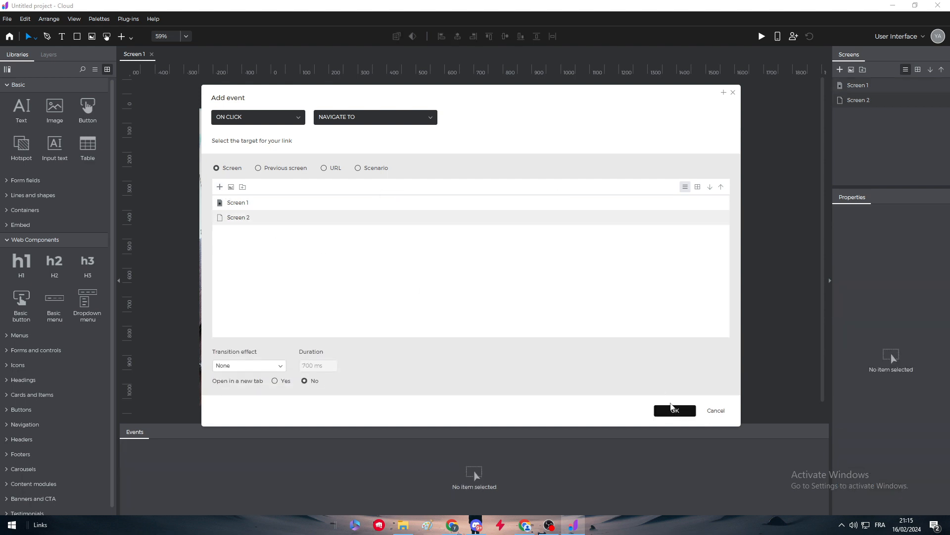
pyautogui.click(675, 409)
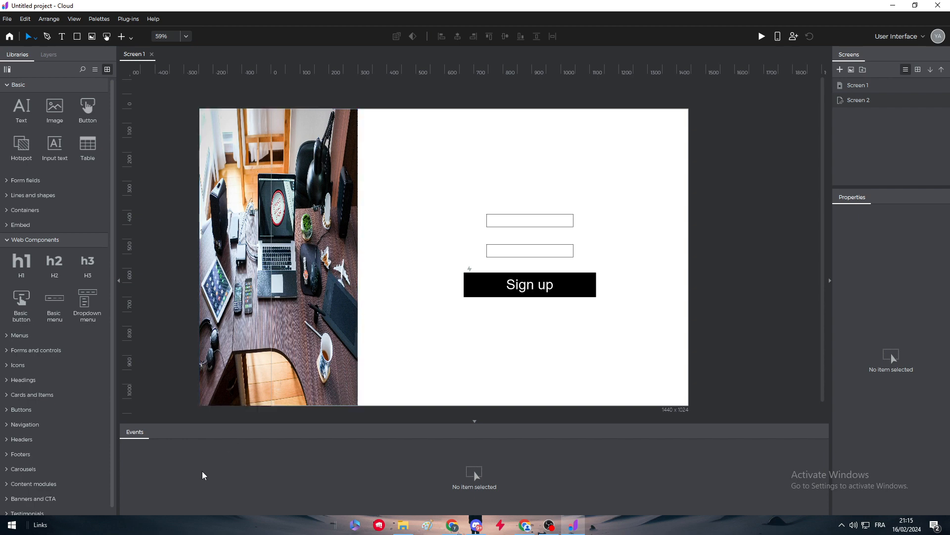
# Step: Review the Sign up button's event, then request a new project named 'screen 2'
pyautogui.click(530, 284)
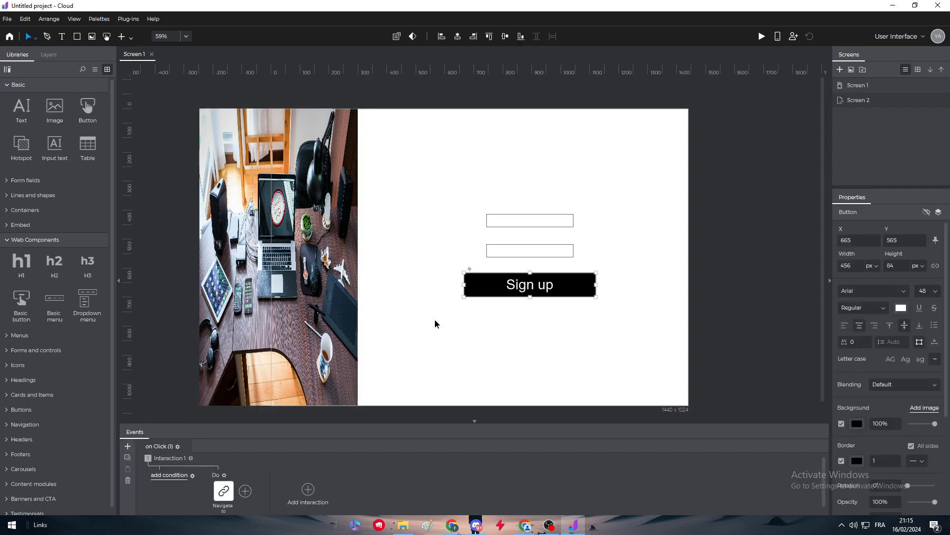
pyautogui.click(222, 490)
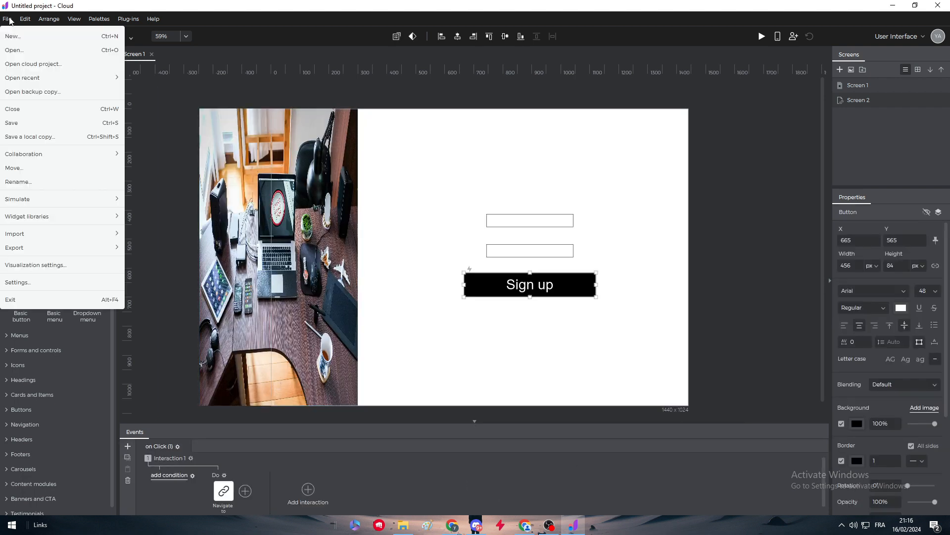
pyautogui.click(11, 36)
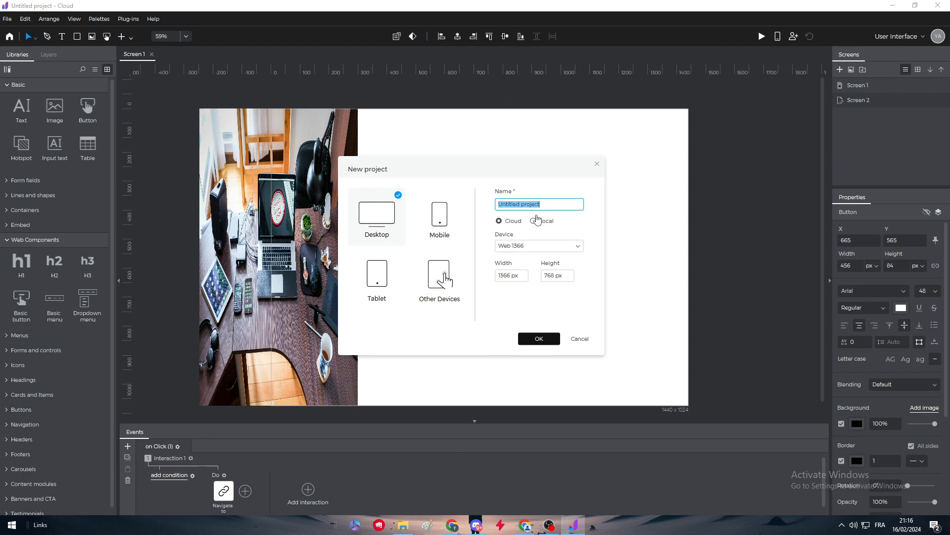
pyautogui.write('screen 2')
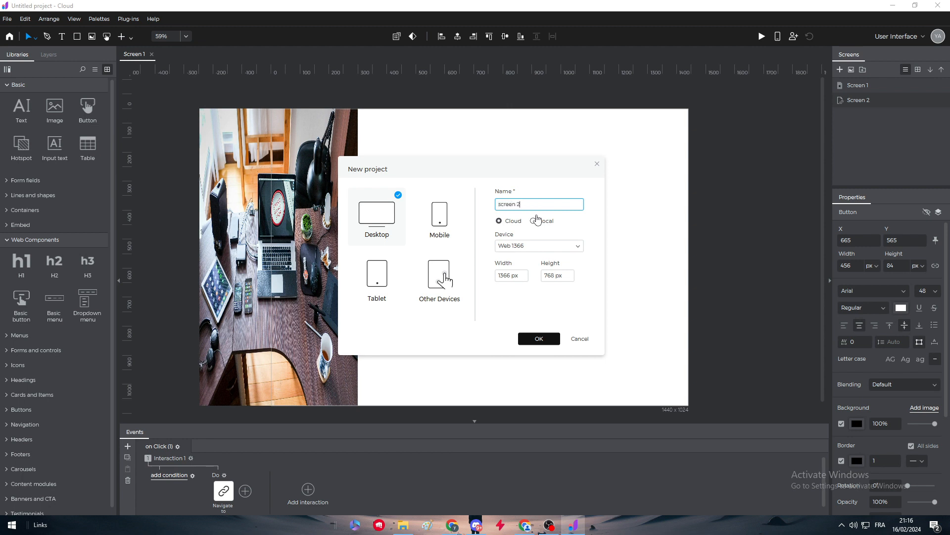
pyautogui.click(538, 339)
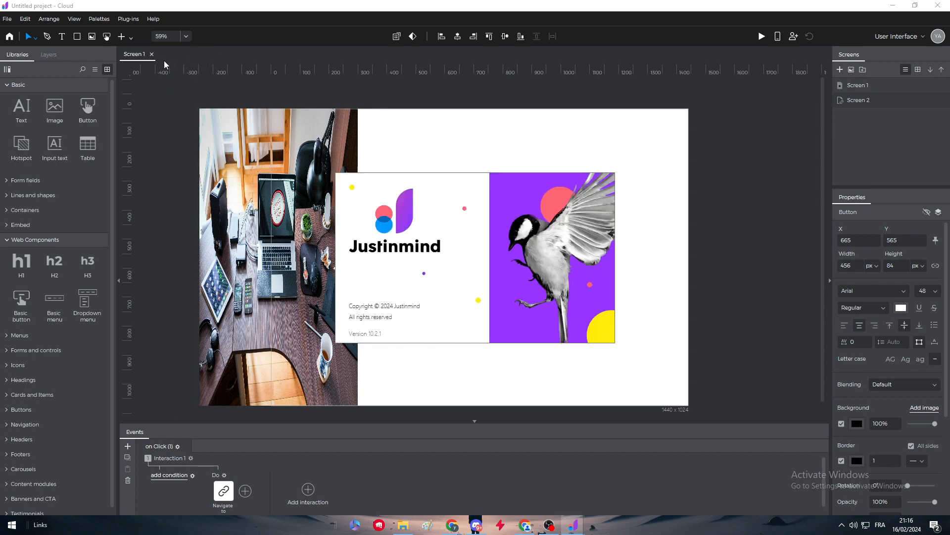
pyautogui.moveTo(408, 204)
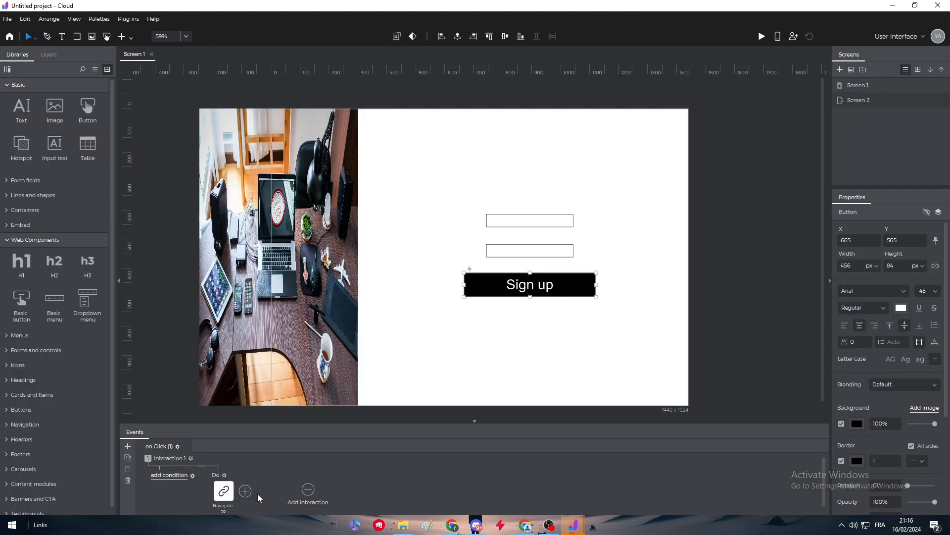
# Step: Give the navigate-to-Screen 2 action a Fade transition effect and confirm it
pyautogui.click(223, 490)
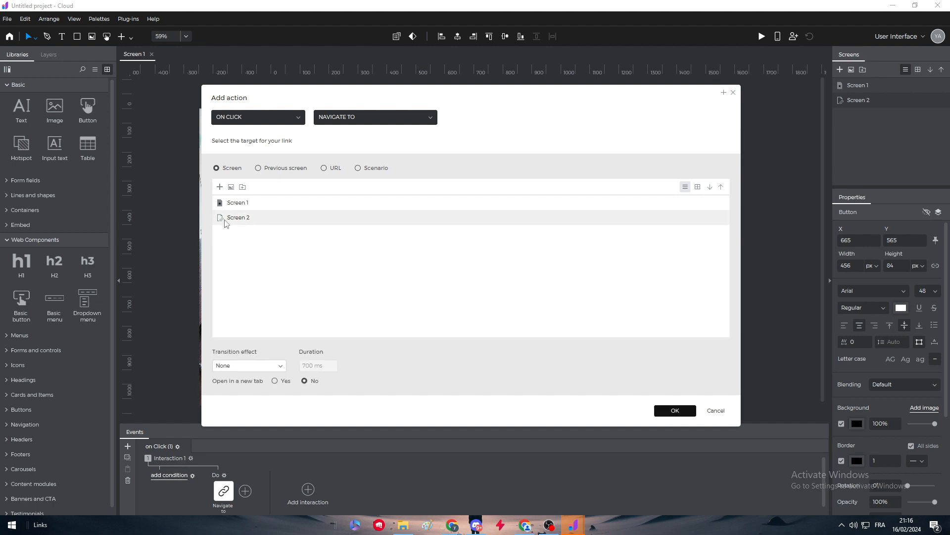
pyautogui.click(249, 365)
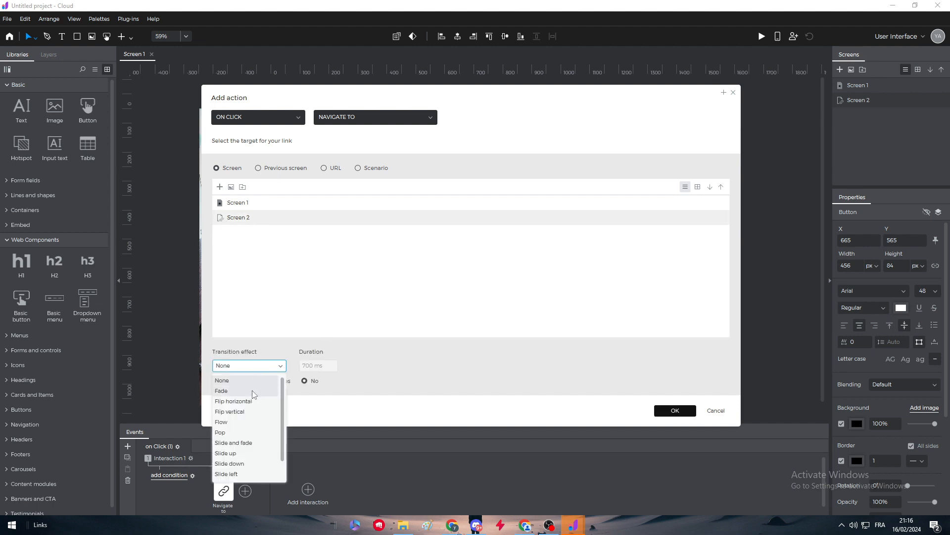
pyautogui.click(221, 390)
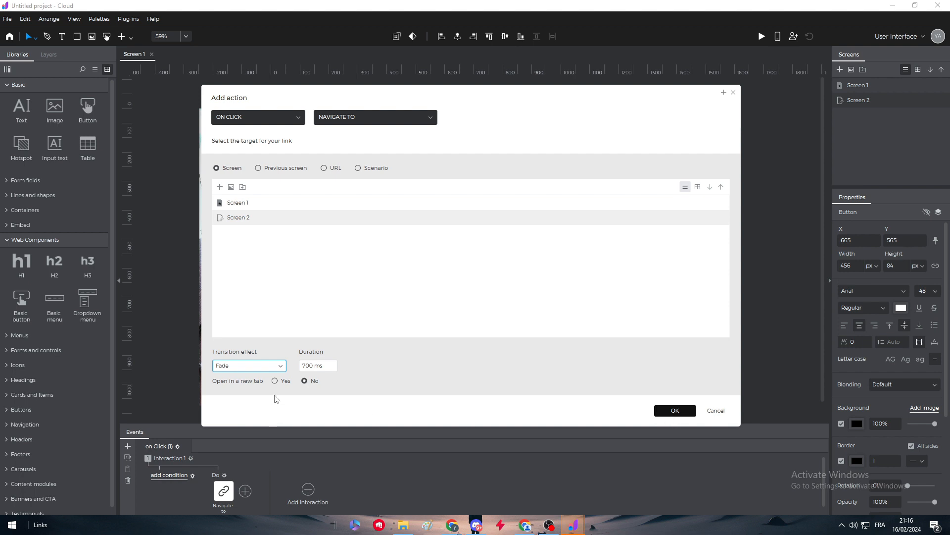
pyautogui.click(675, 410)
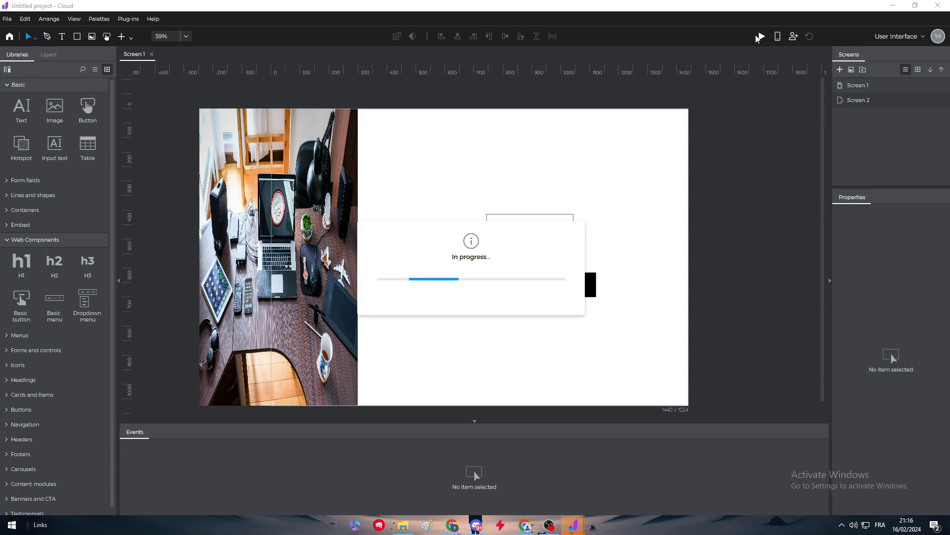
# Step: Preview the prototype in Chrome and test that Sign up moves to the next screen
pyautogui.click(760, 35)
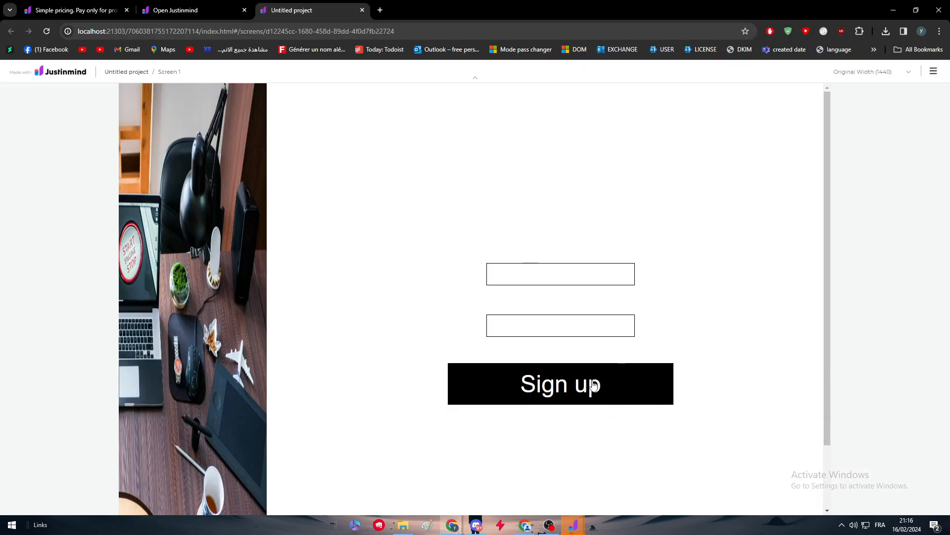
pyautogui.click(588, 385)
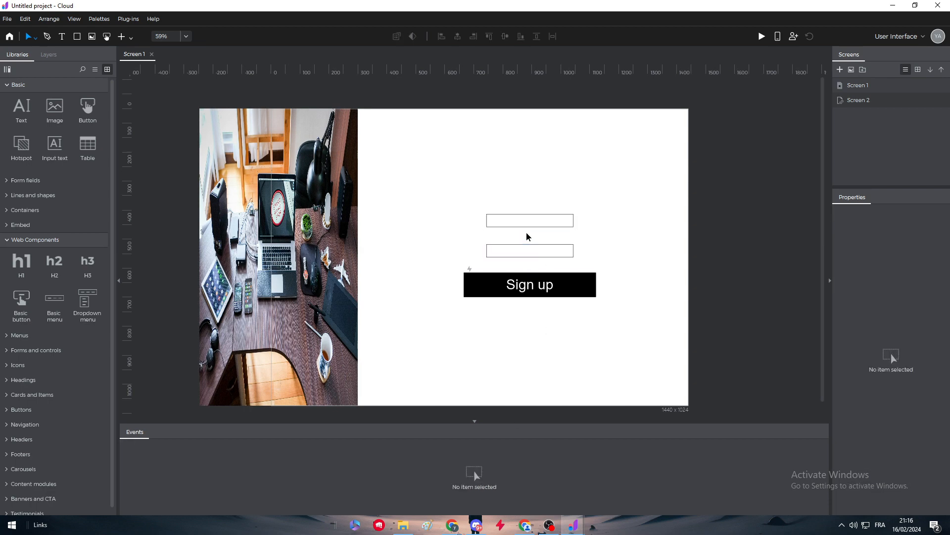
# Step: Give the lower field the placeholder 'password' and set the fields' text size to 26
pyautogui.click(530, 250)
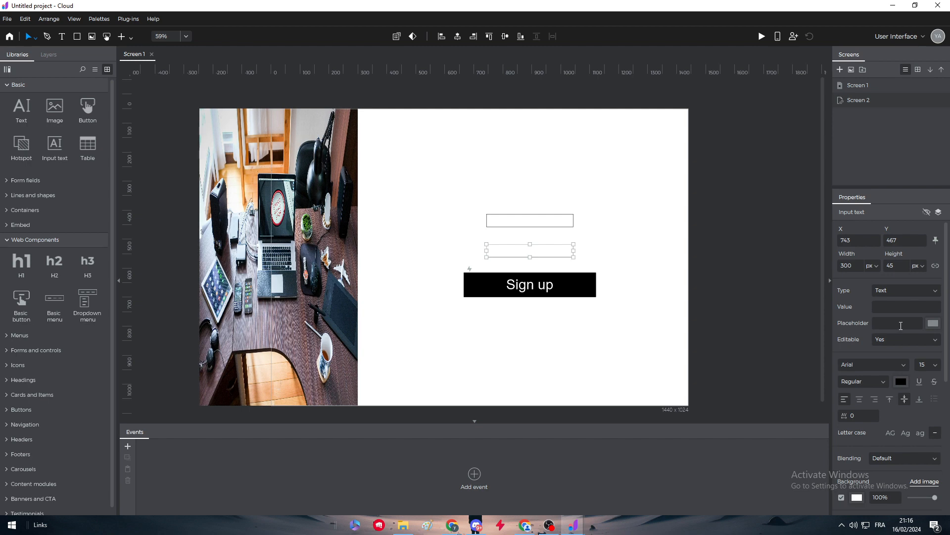
pyautogui.click(897, 323)
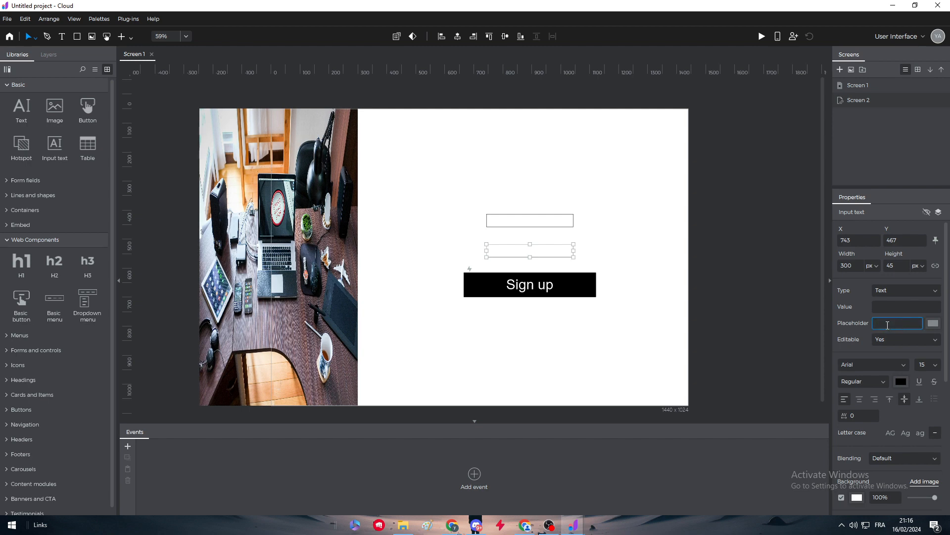
pyautogui.write('password')
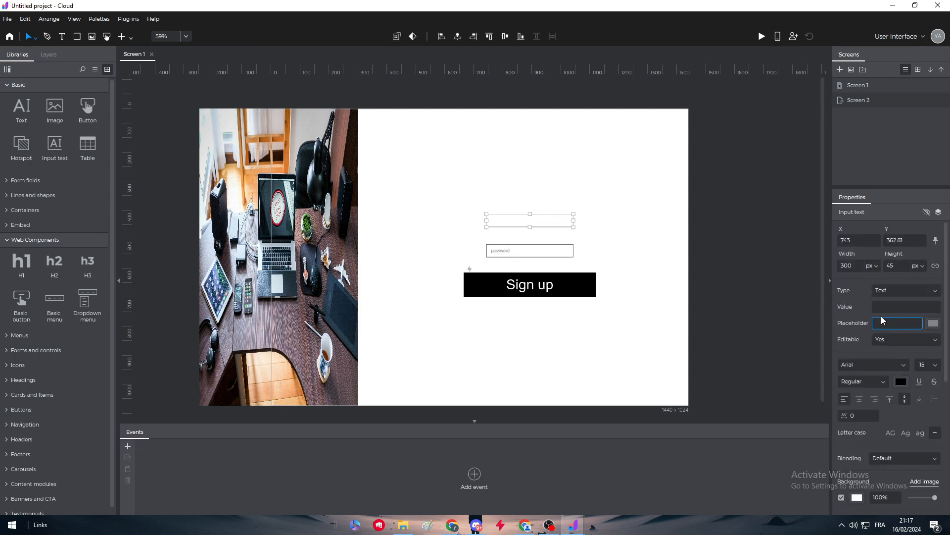
pyautogui.write('a')
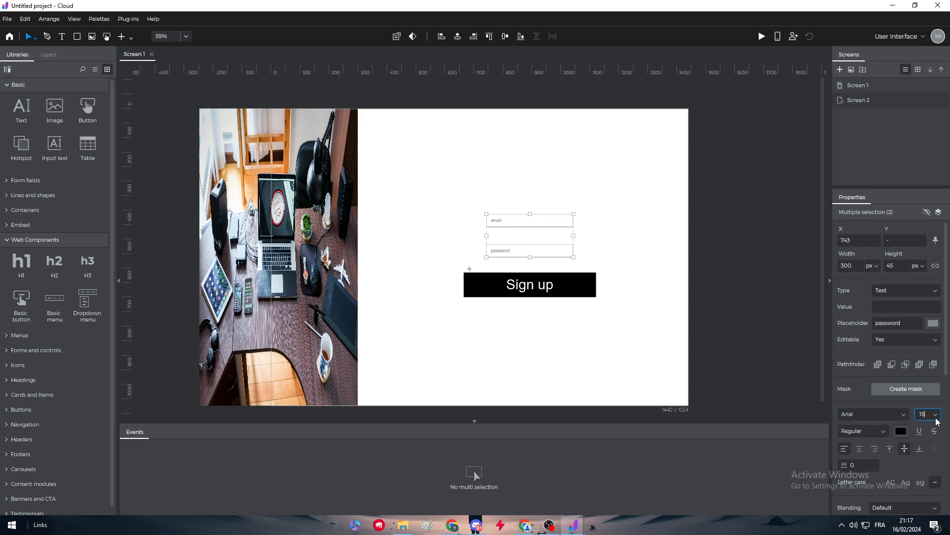
pyautogui.click(937, 414)
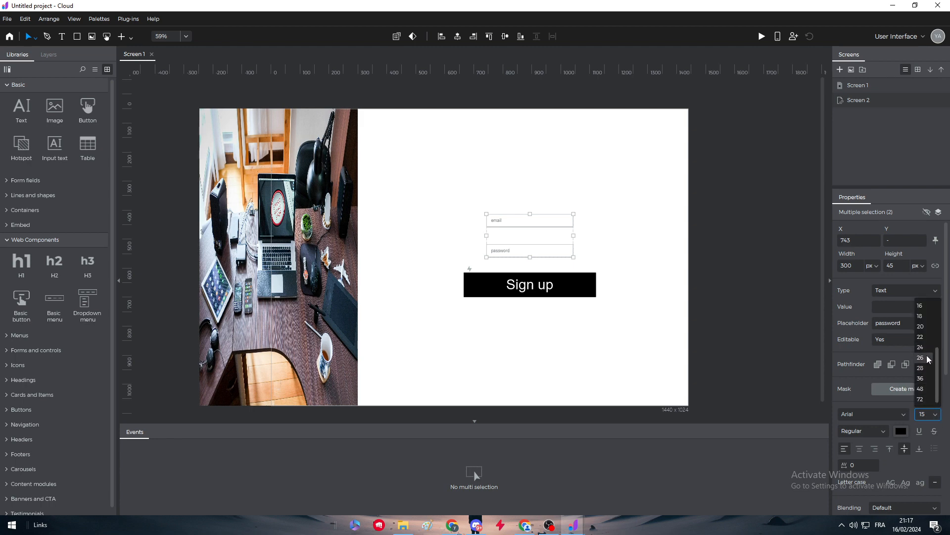
pyautogui.click(626, 232)
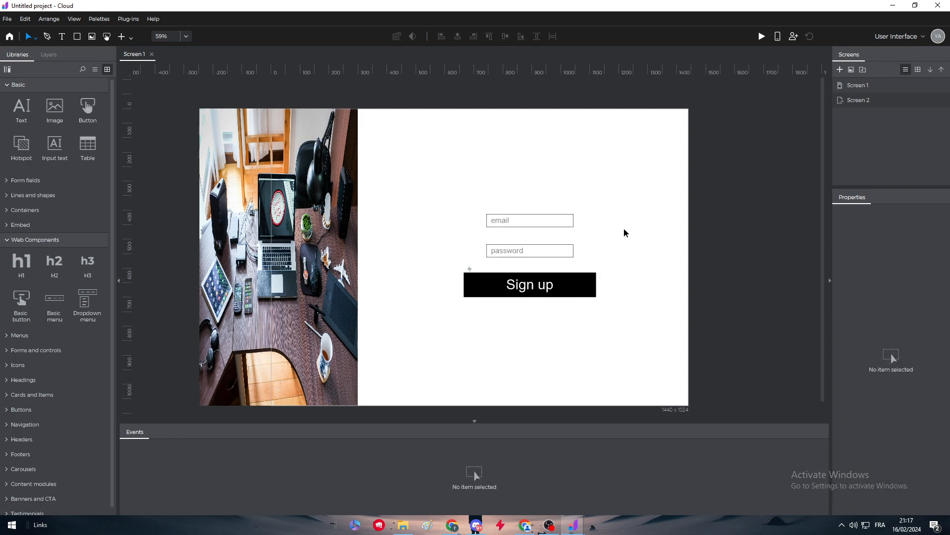
# Step: Enter 'hello' as the email field's value
pyautogui.click(530, 220)
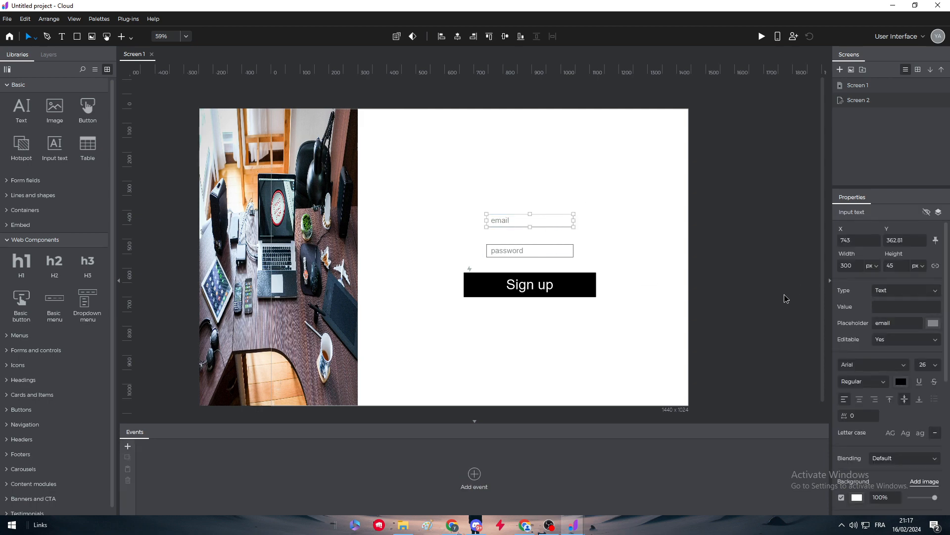
pyautogui.click(906, 307)
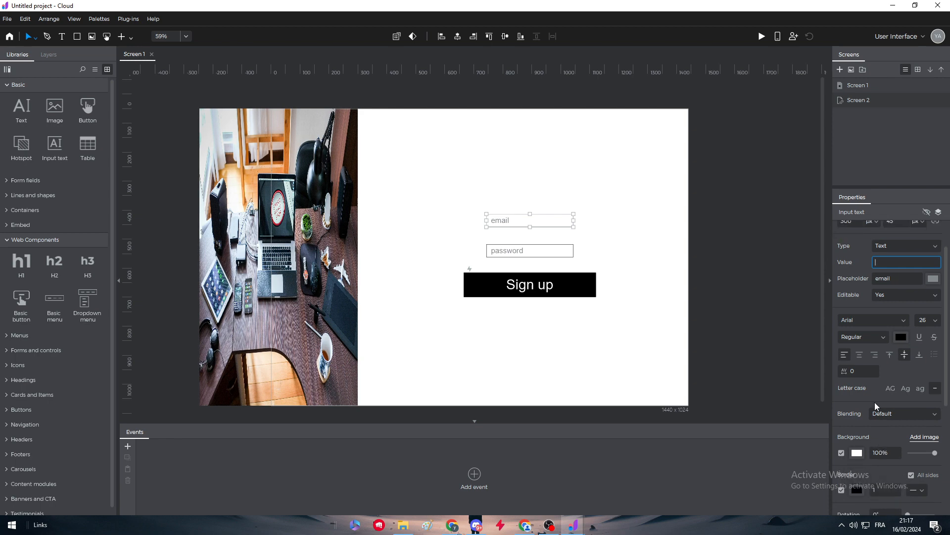
pyautogui.write('hello')
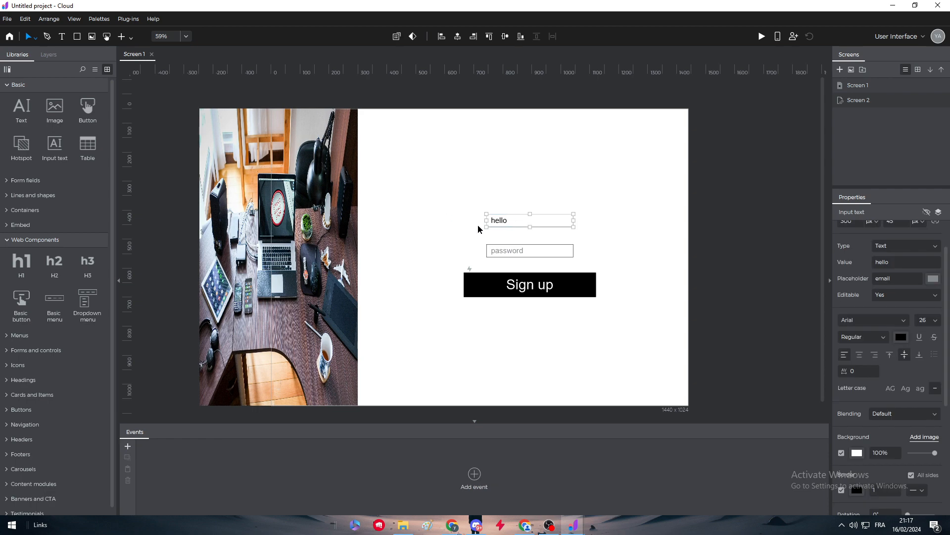
pyautogui.moveTo(899, 256)
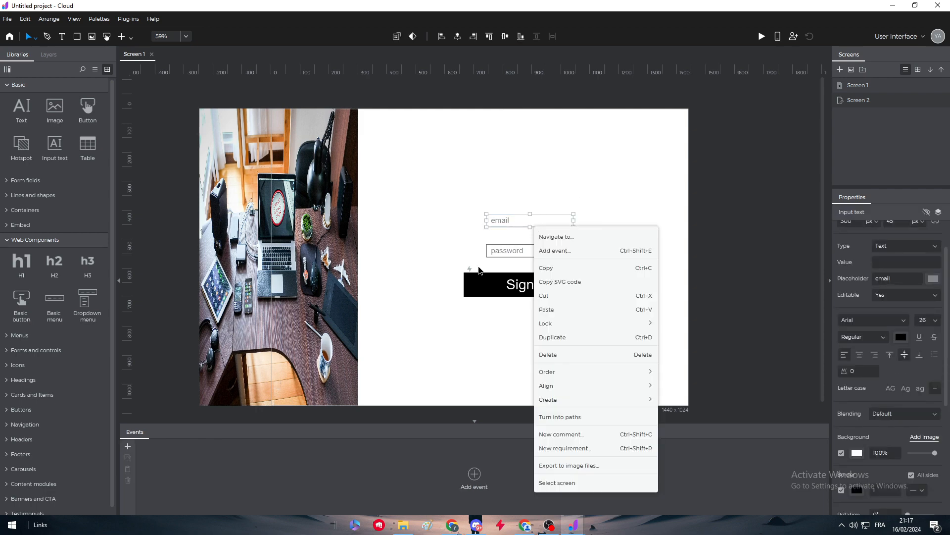
pyautogui.moveTo(581, 309)
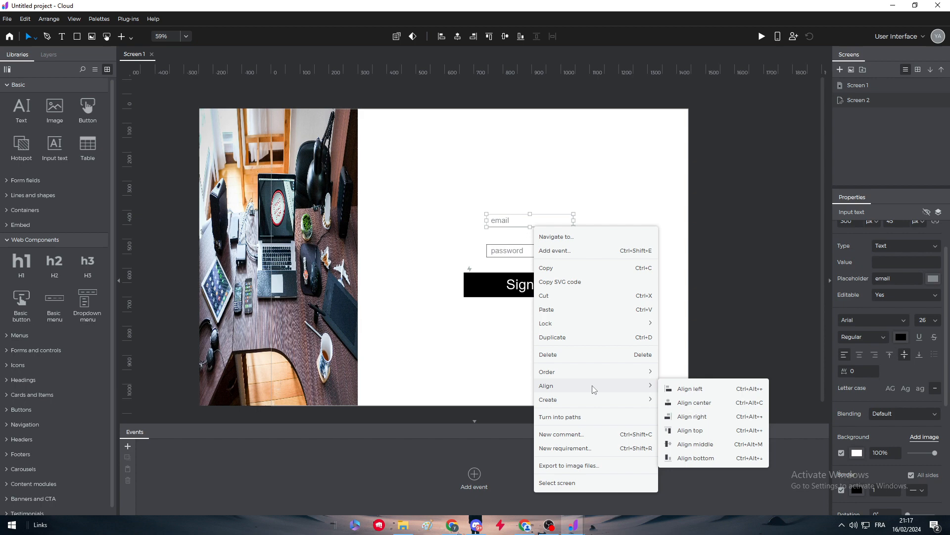
pyautogui.moveTo(587, 252)
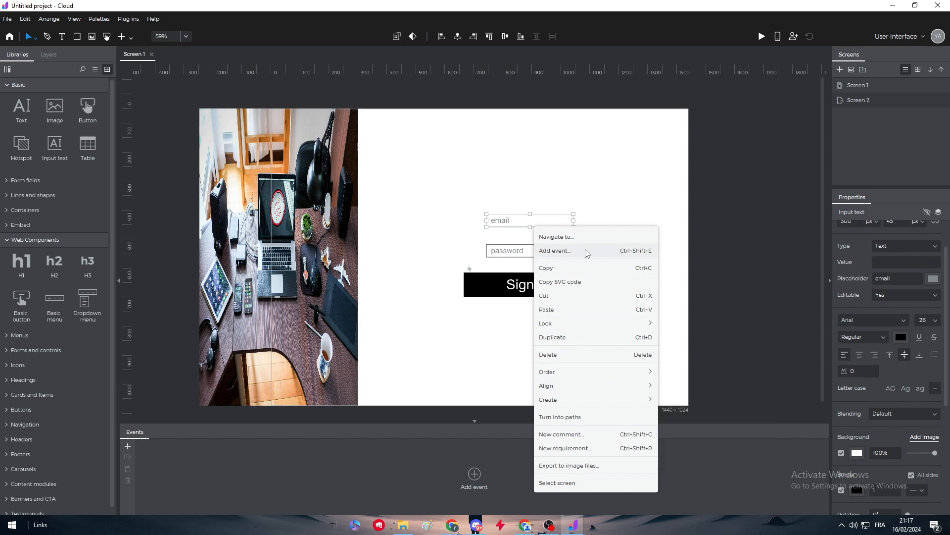
# Step: Start a Keyboard on Key Down event on the email field, then cancel it
pyautogui.click(554, 250)
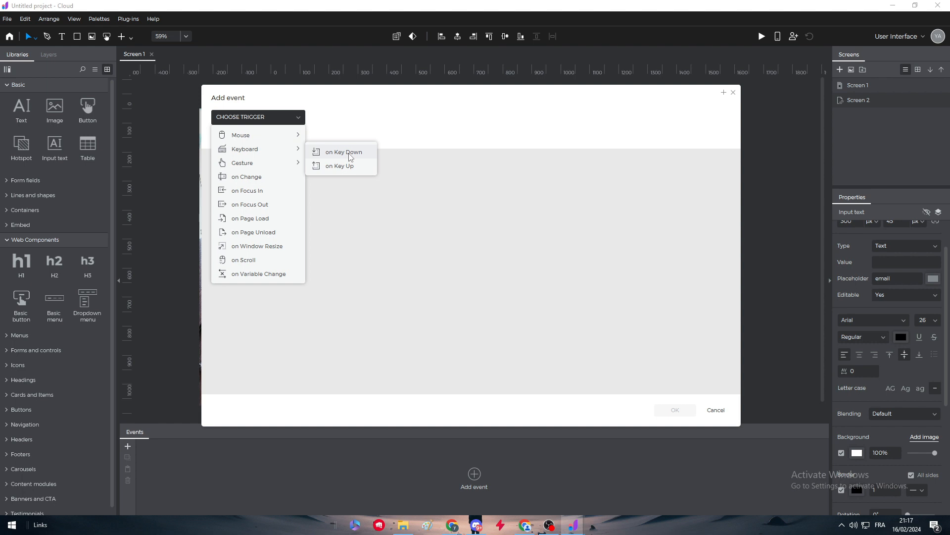
pyautogui.click(342, 153)
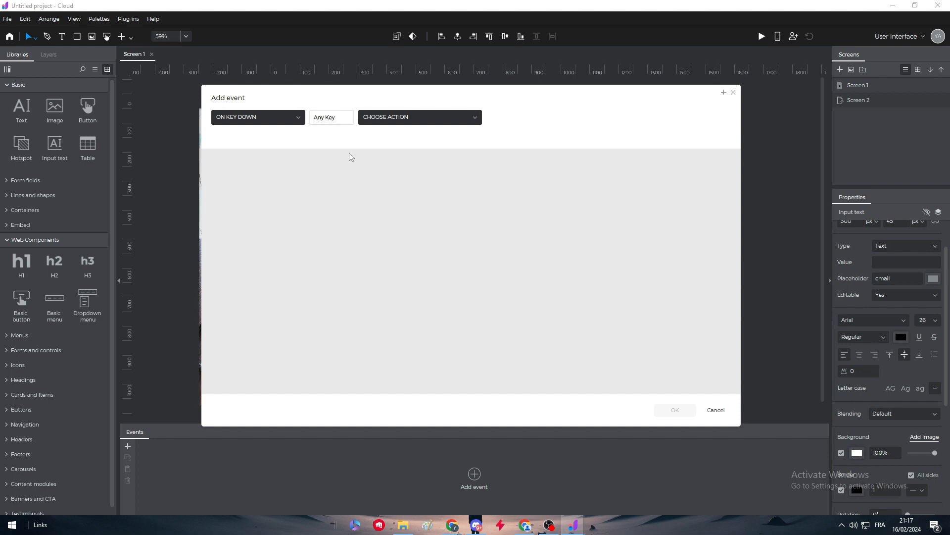
pyautogui.click(331, 117)
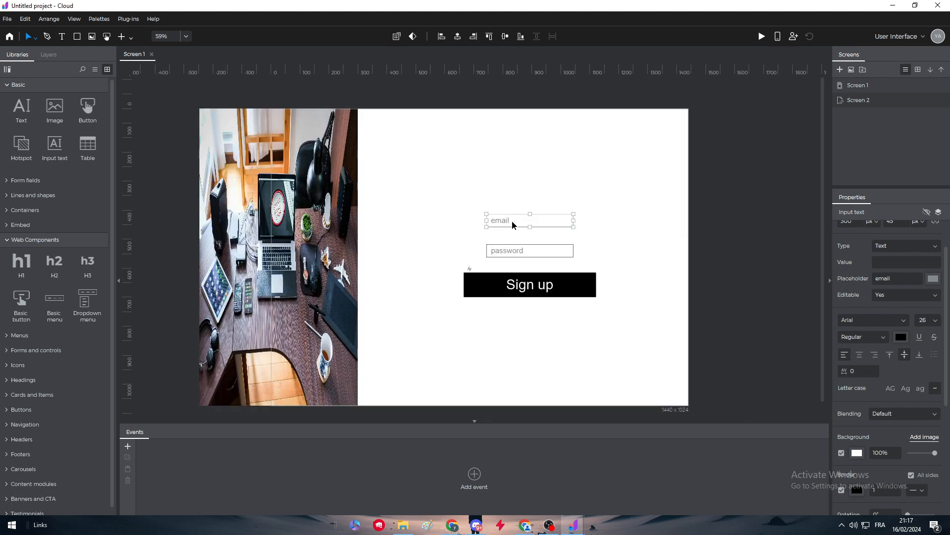
pyautogui.moveTo(504, 230)
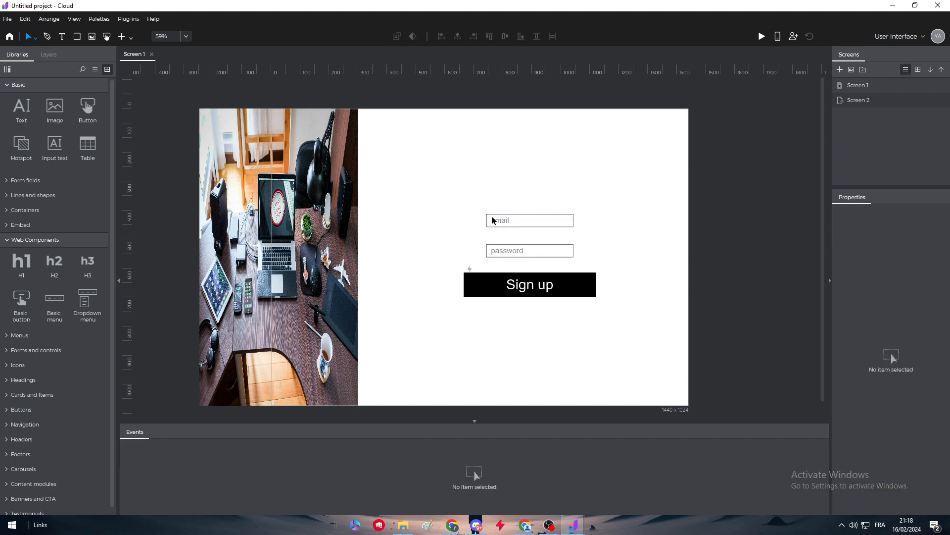
pyautogui.moveTo(525, 210)
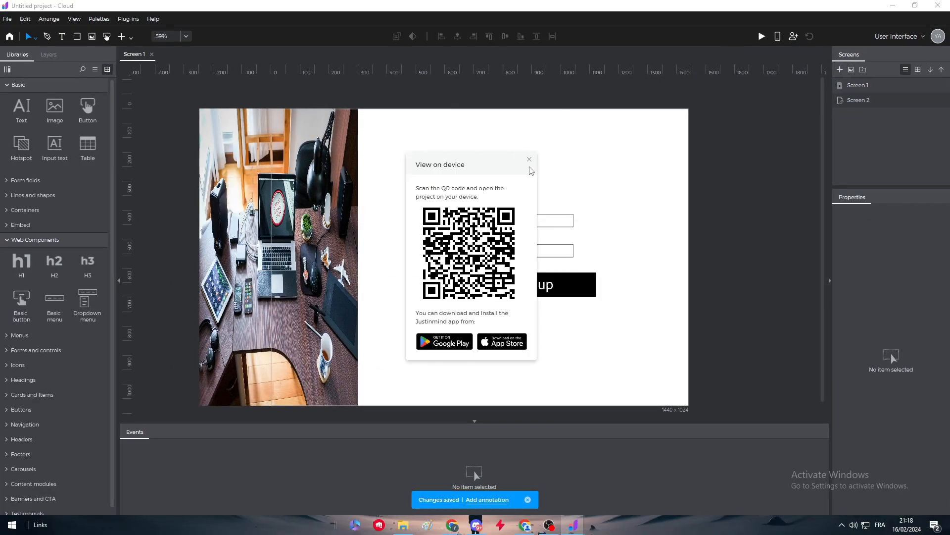
pyautogui.click(528, 158)
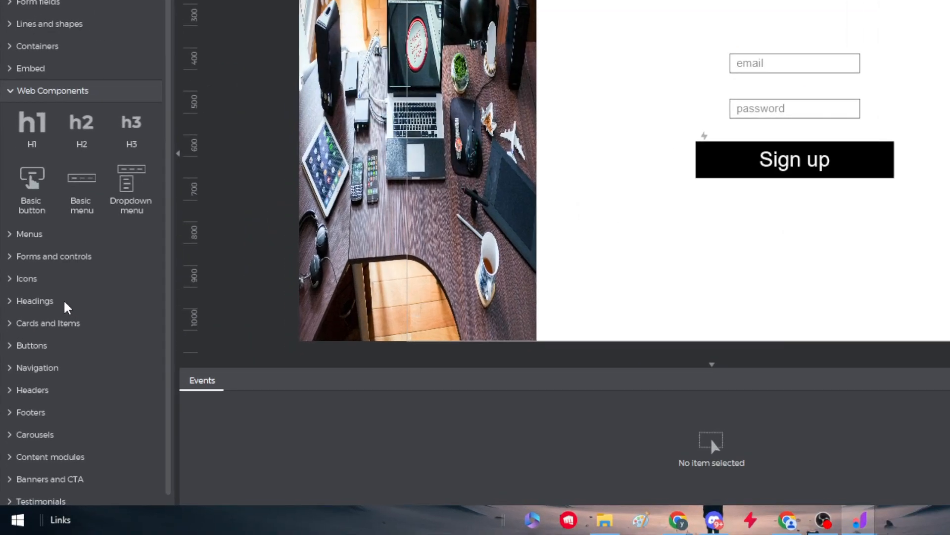
pyautogui.moveTo(95, 344)
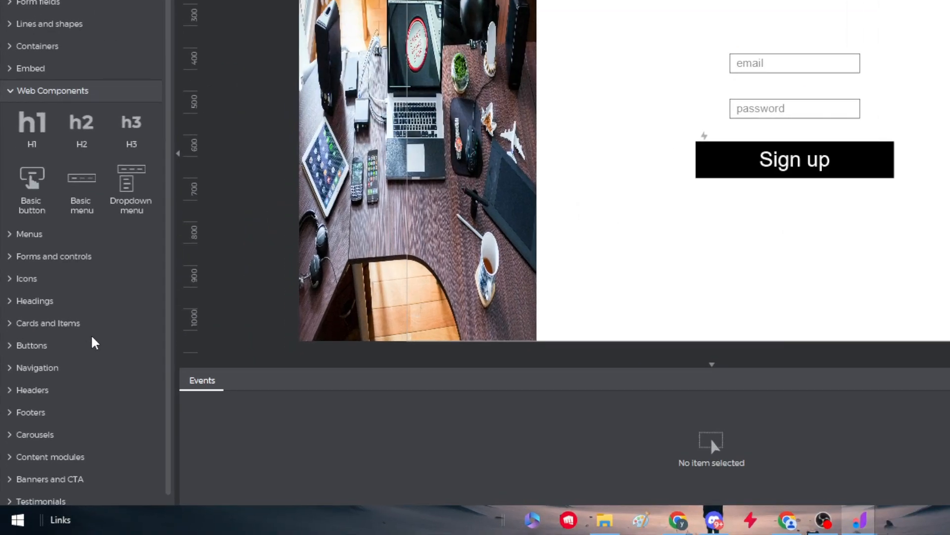